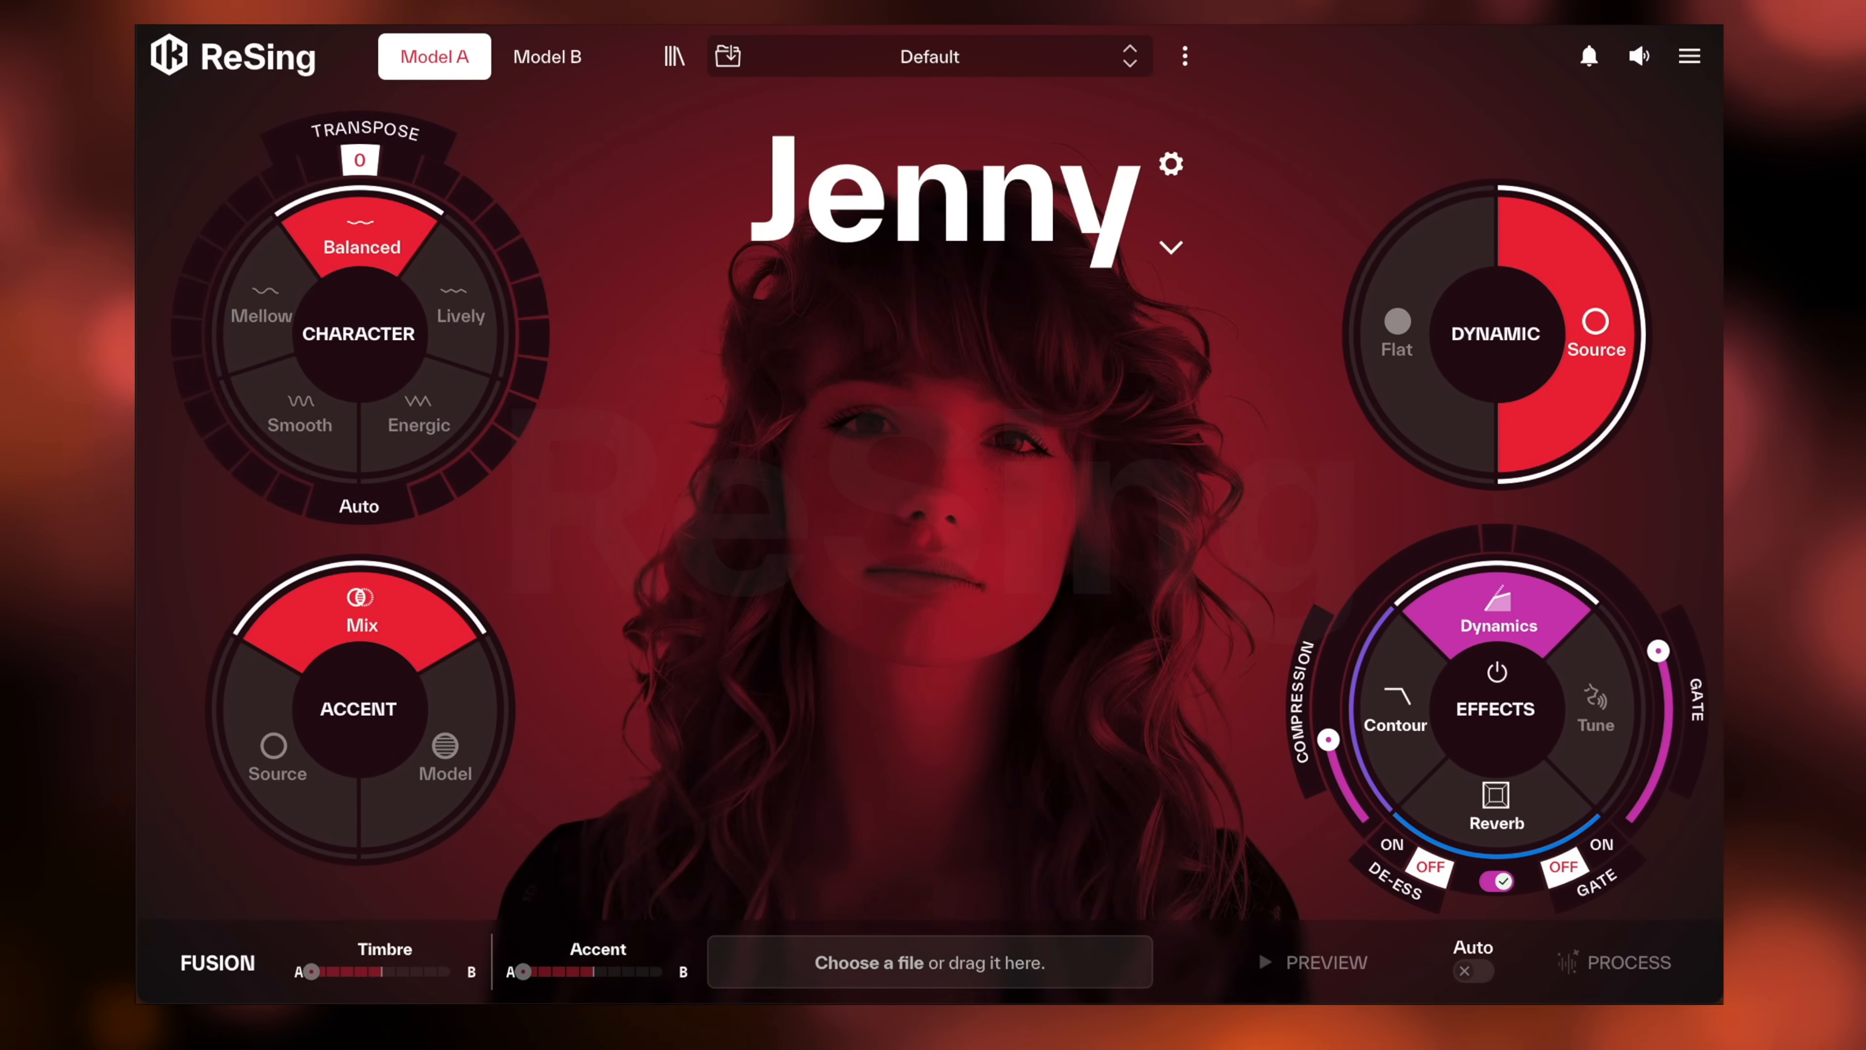
Browse the Models Browser, view the Leyla voice card and play its demo.
click(672, 57)
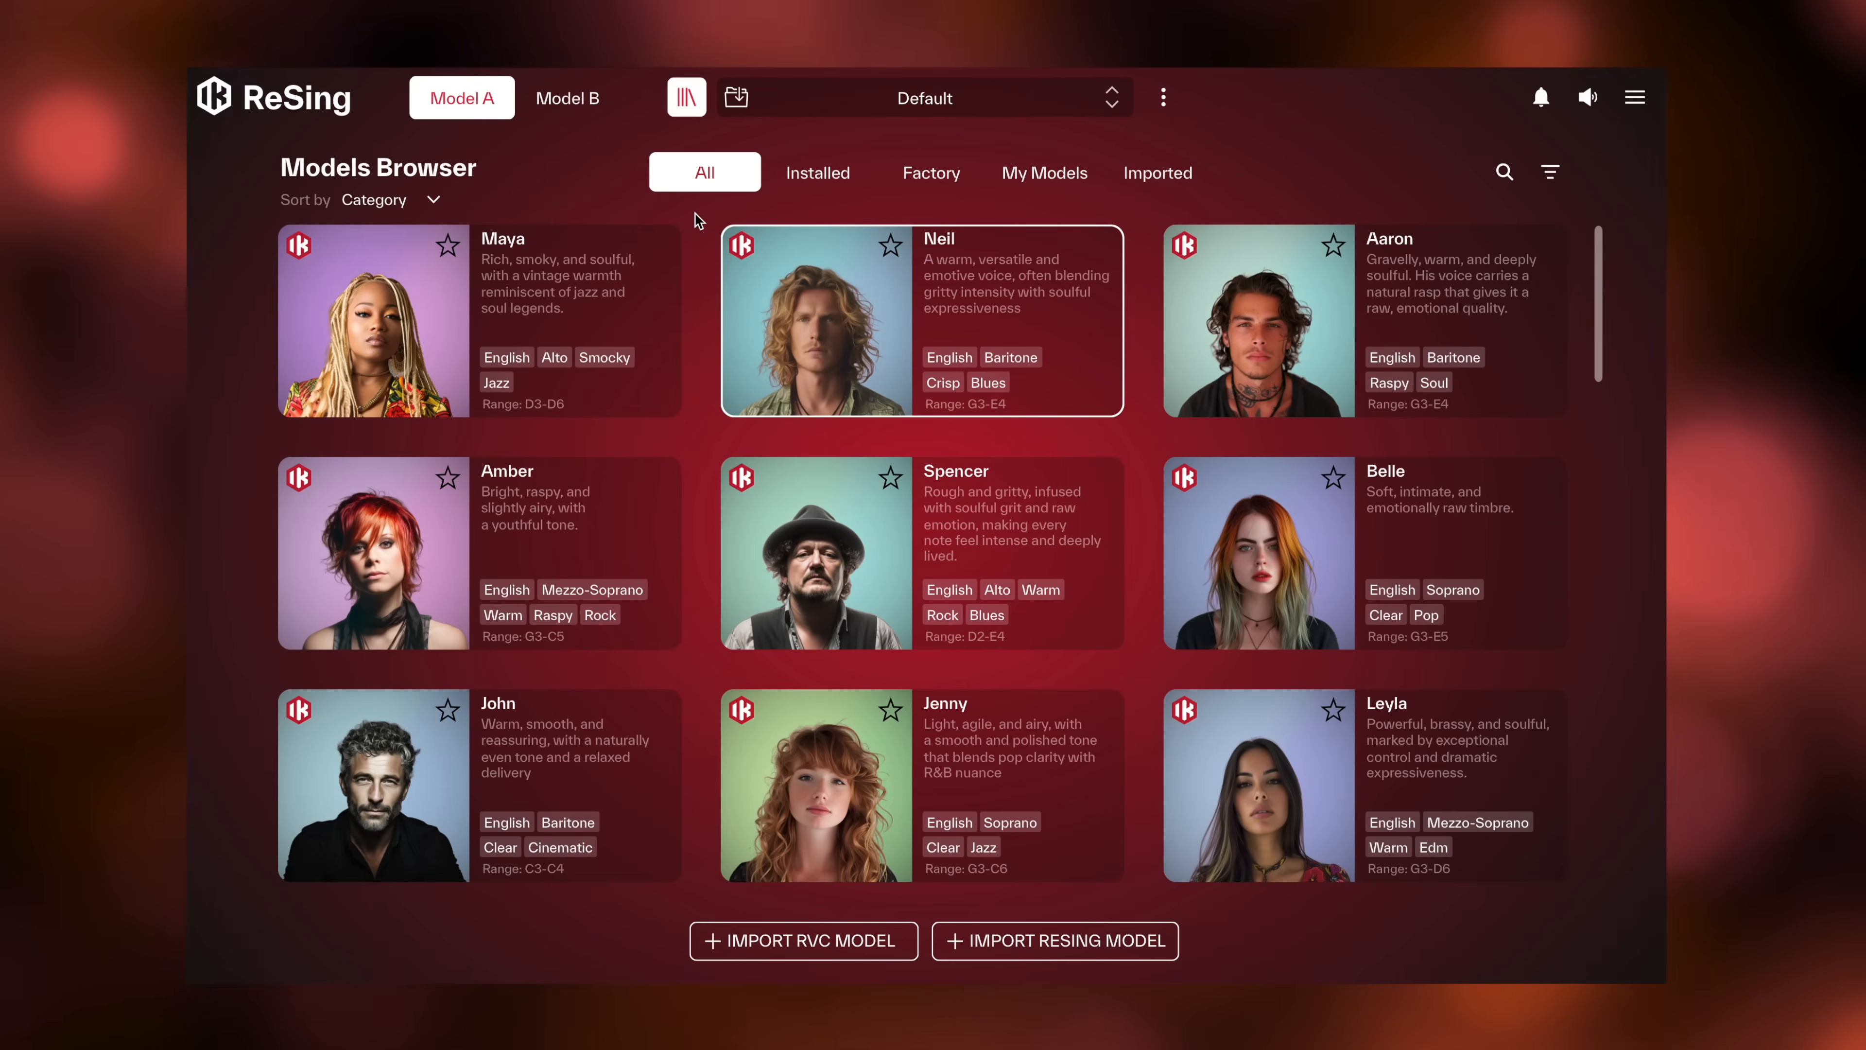
click(1256, 785)
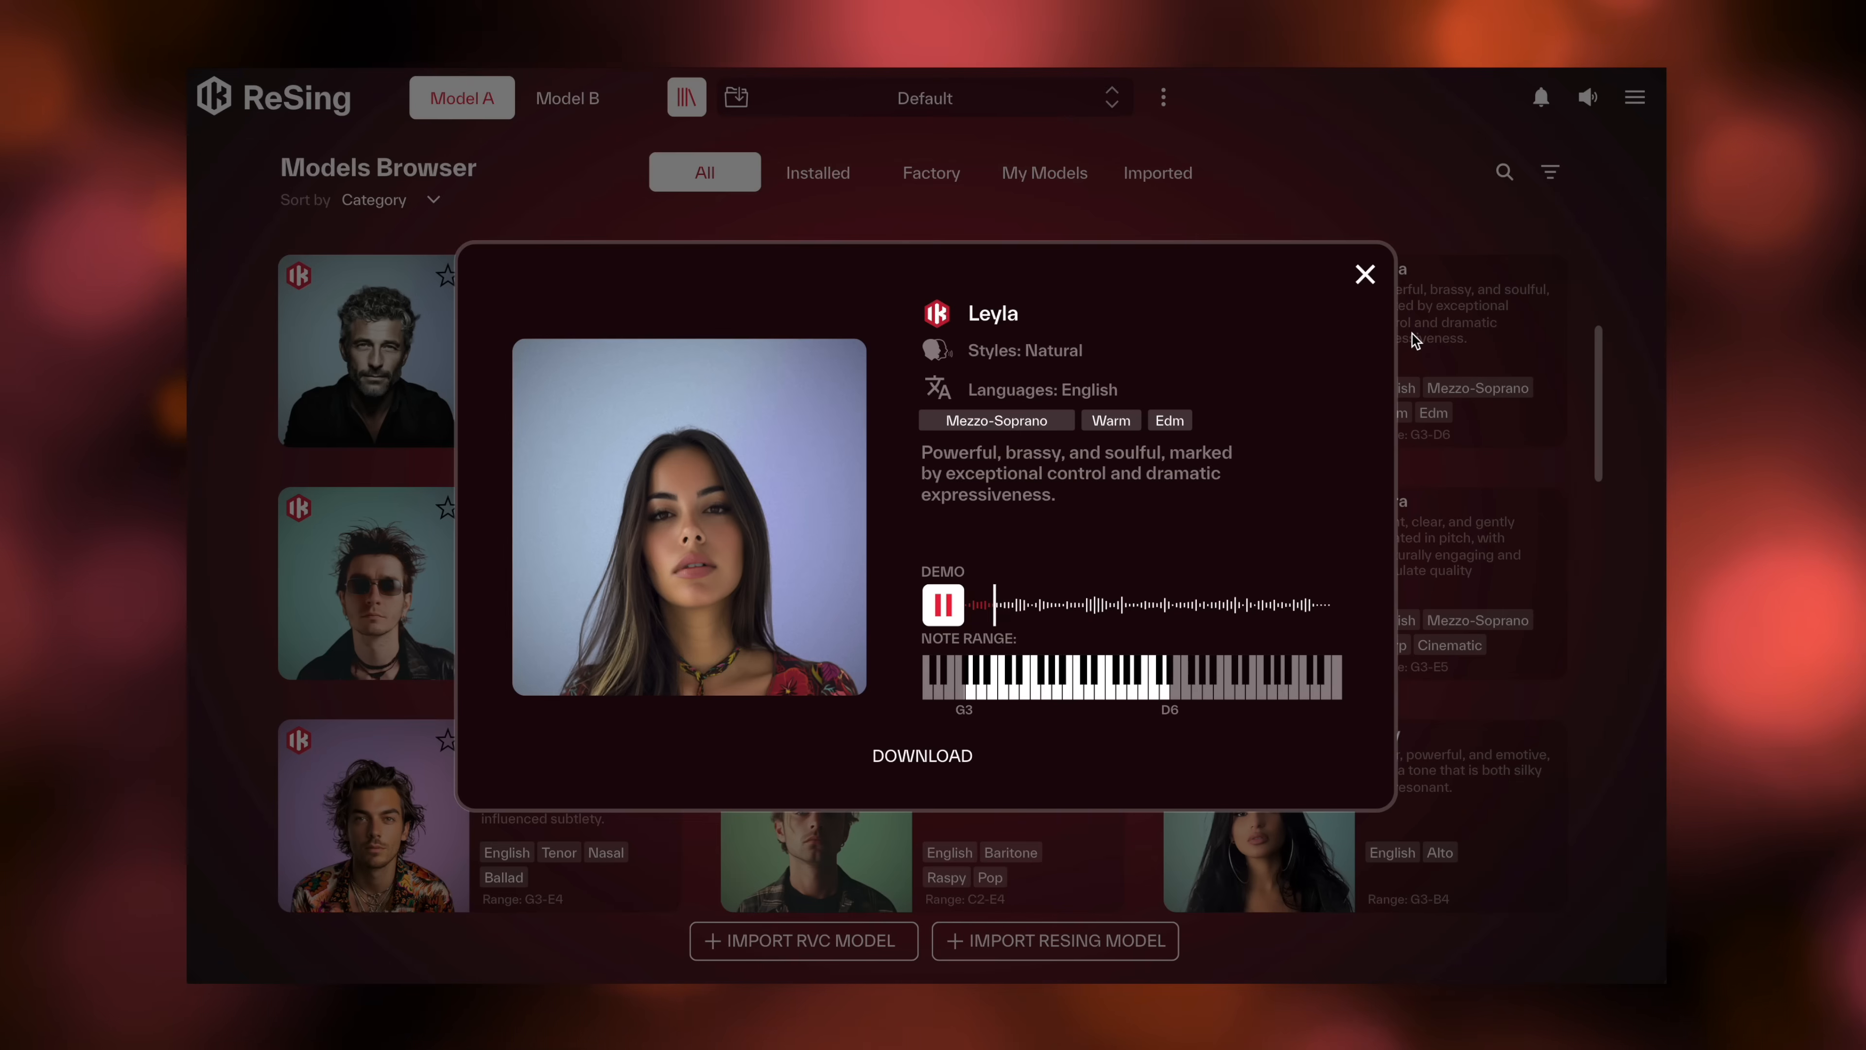
click(1365, 274)
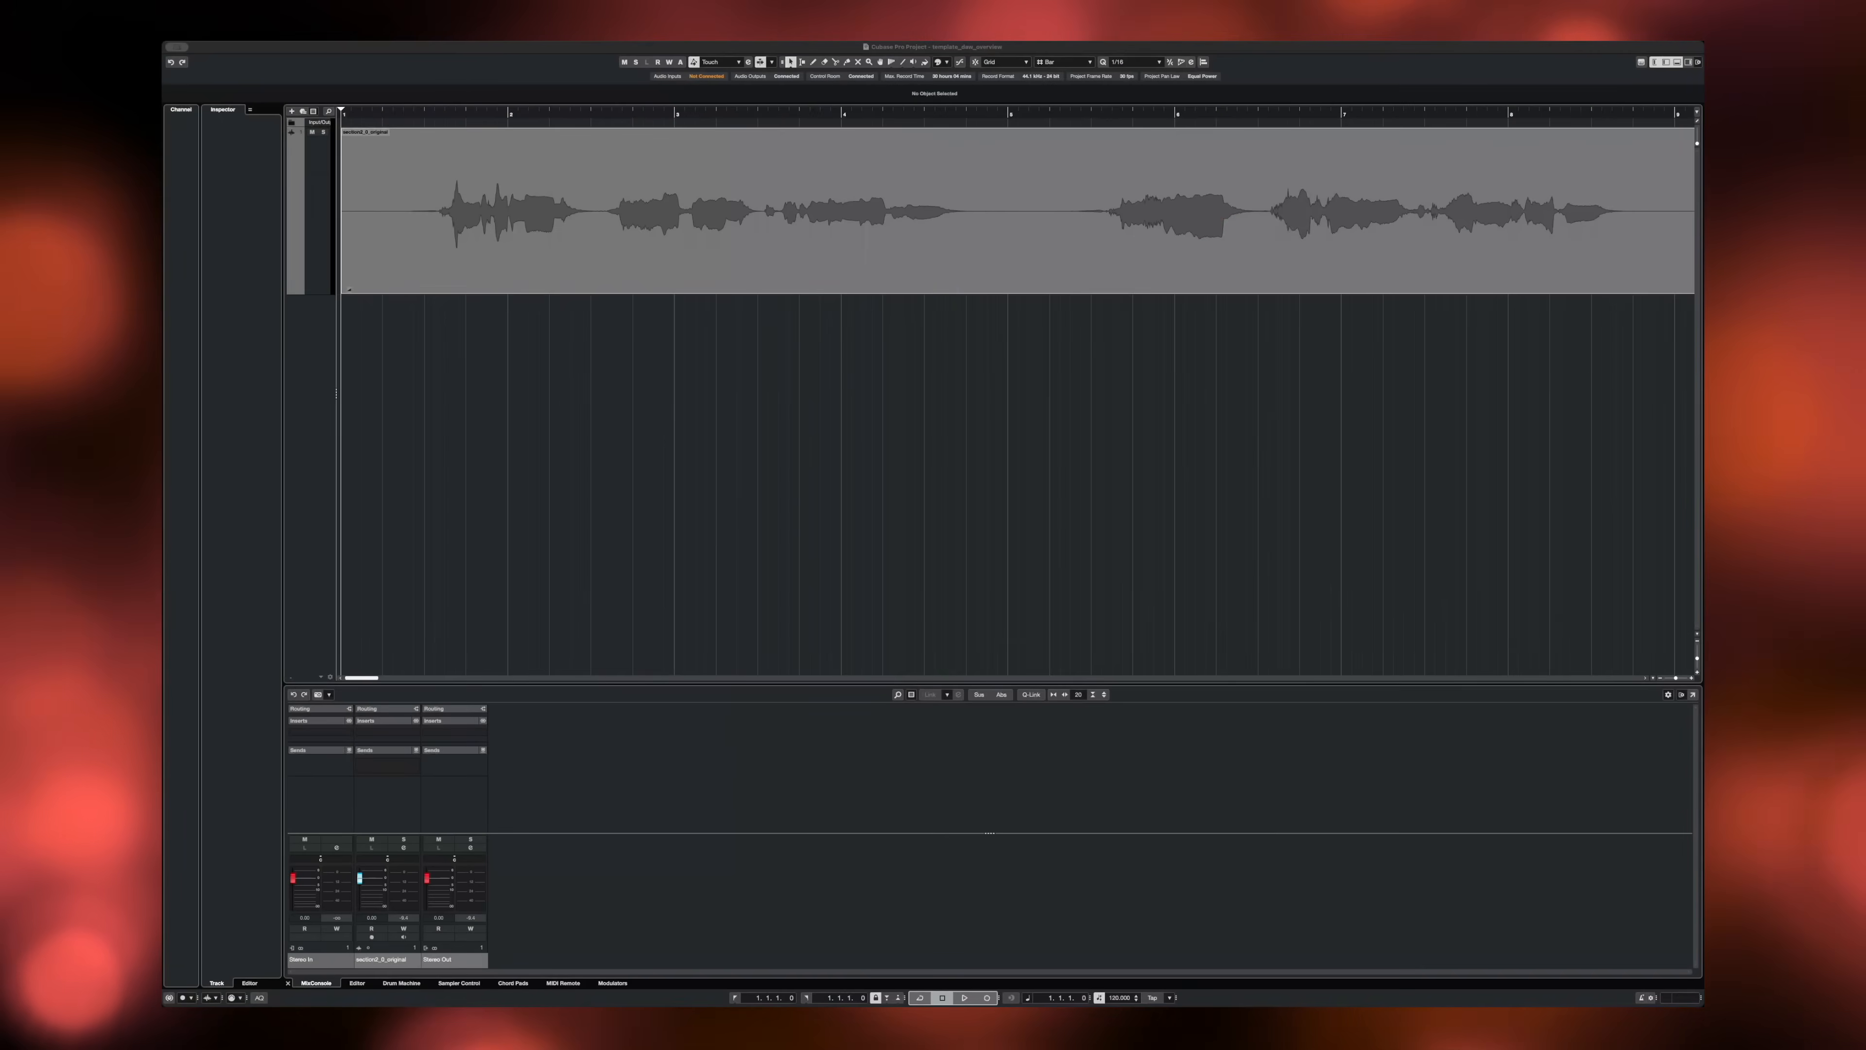
Audition the original vocal clip from the transport before bringing up ReSing with Neil.
click(959, 997)
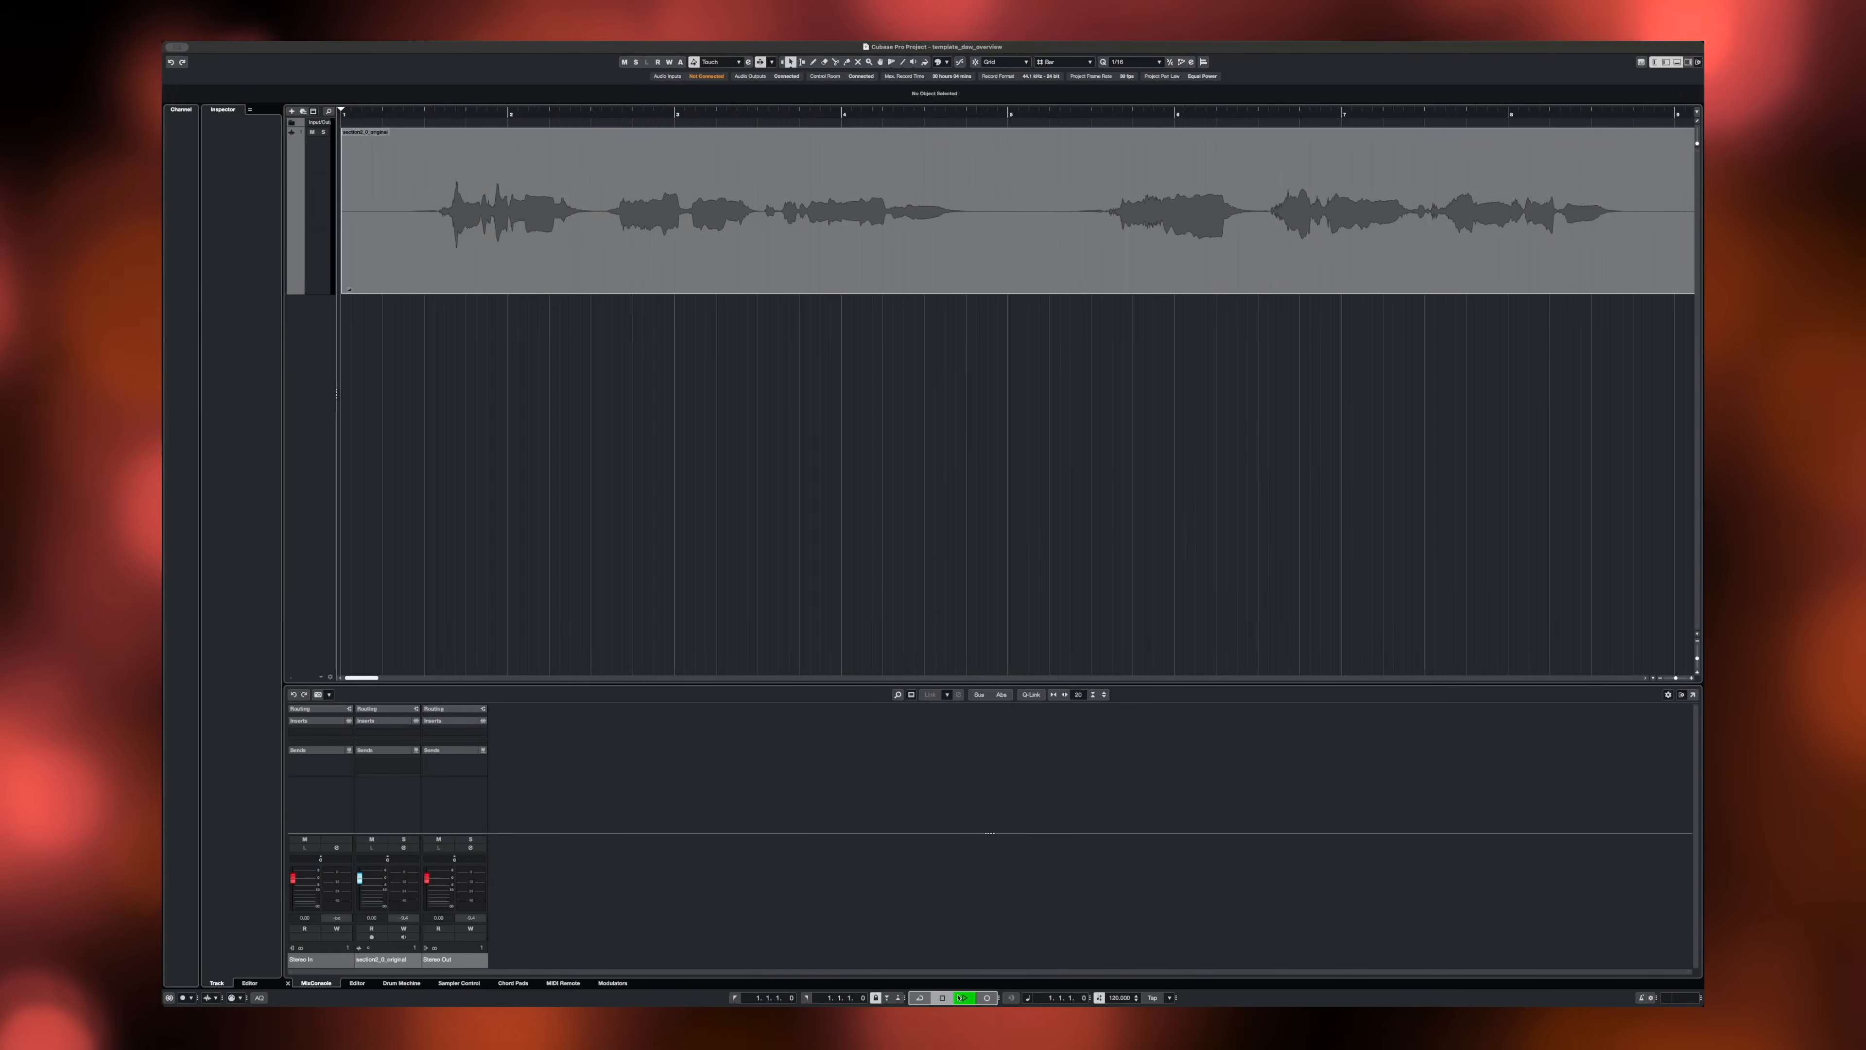
click(959, 997)
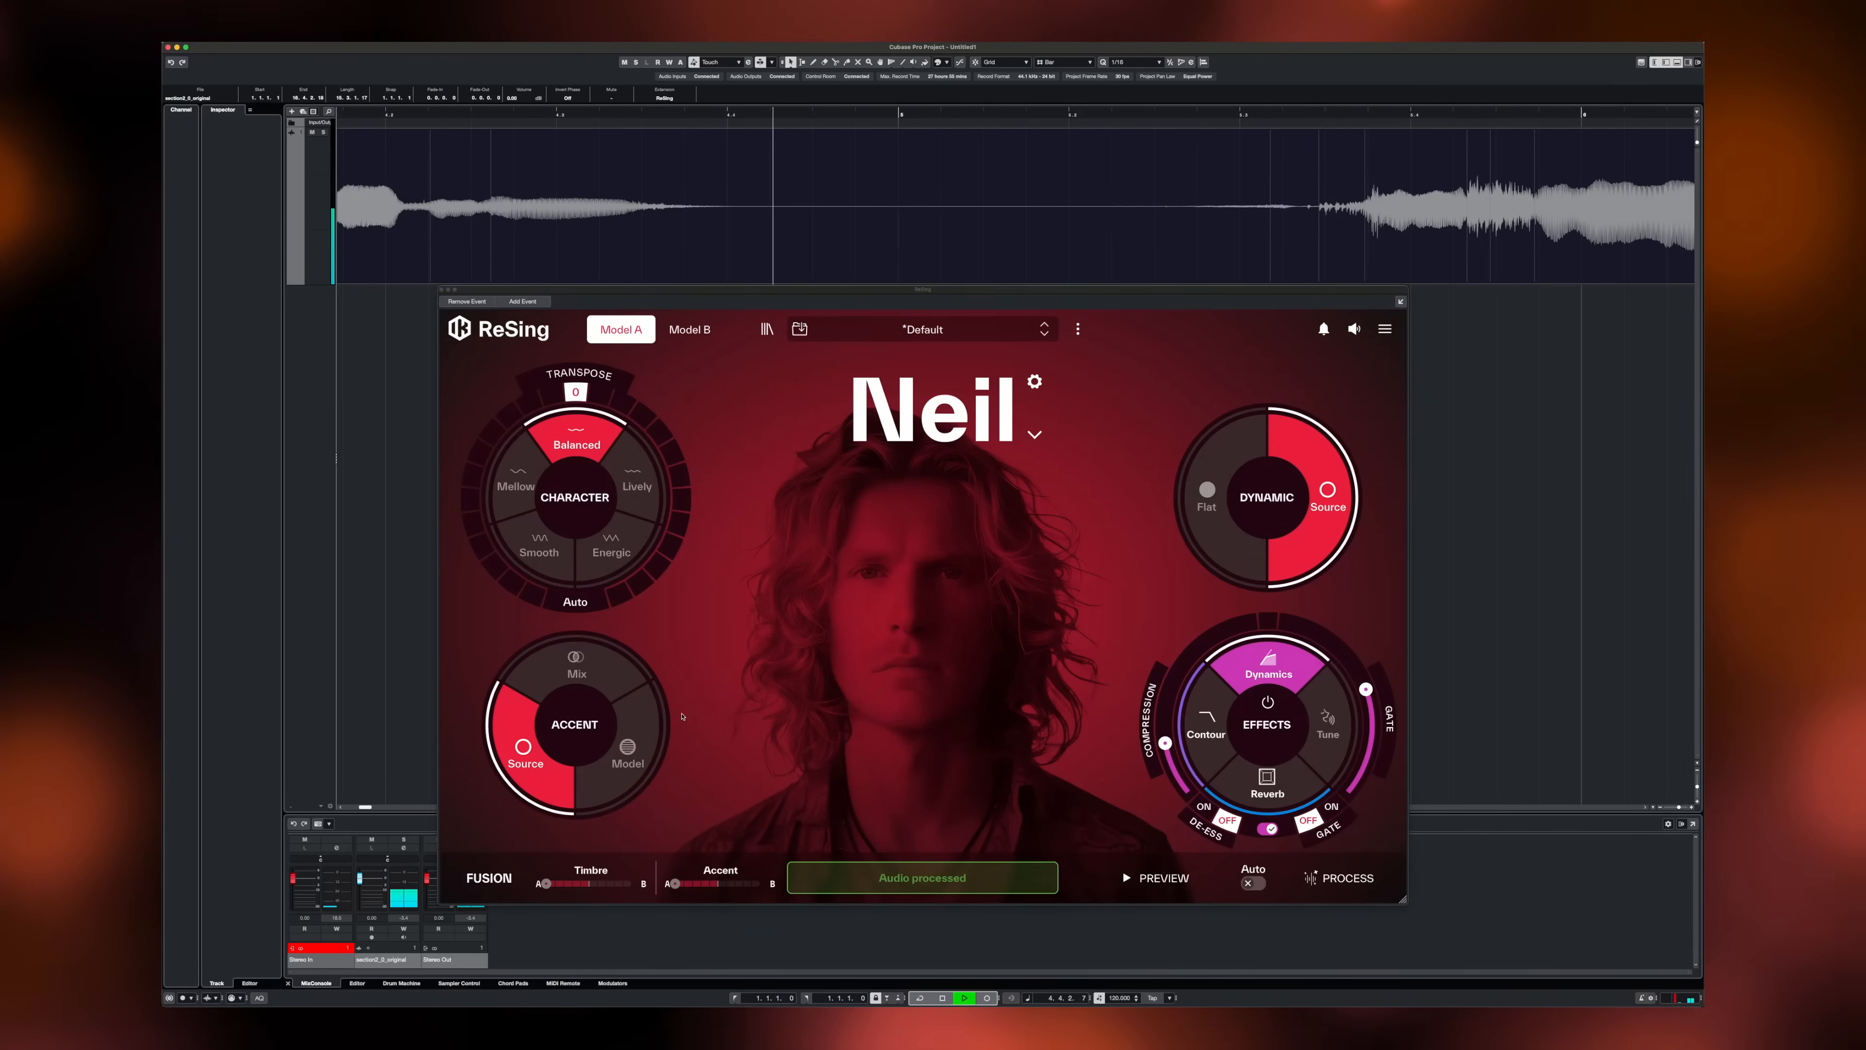
Choose the Maya voice with Energic character and shifted Transpose, then render the clip.
click(1034, 434)
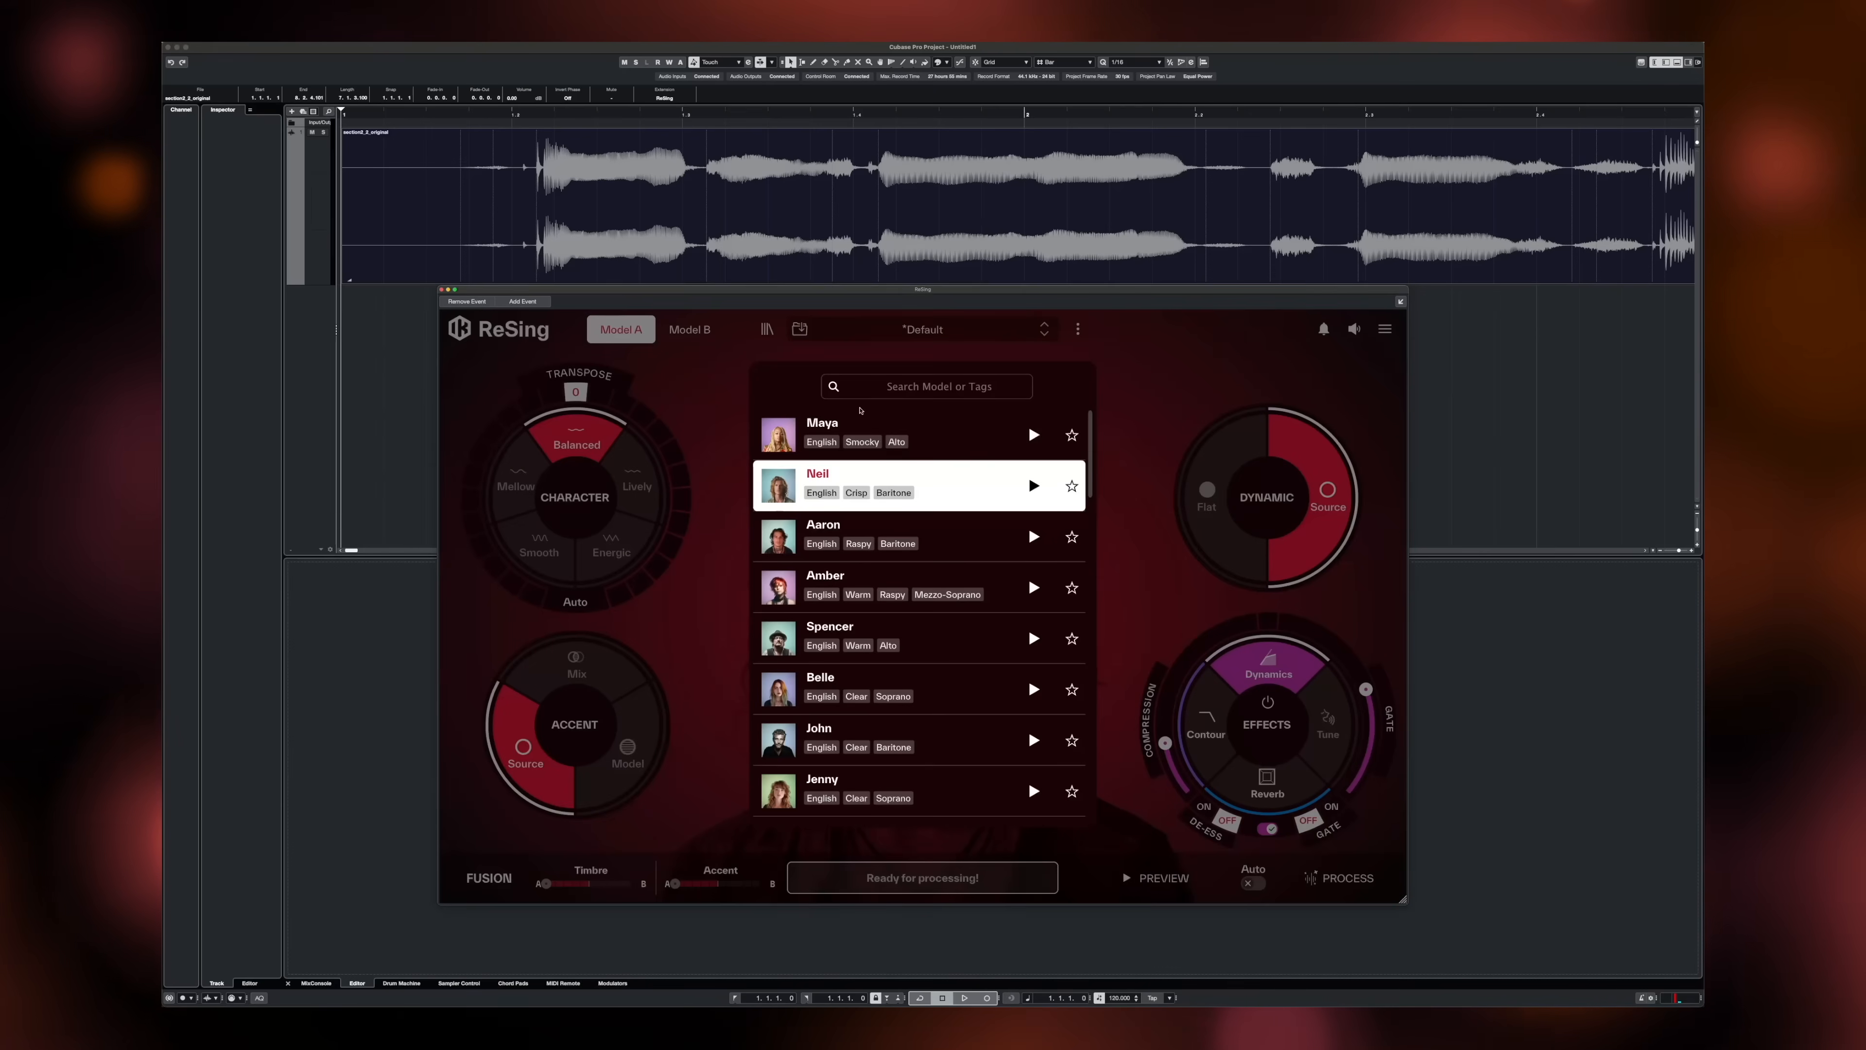
click(822, 422)
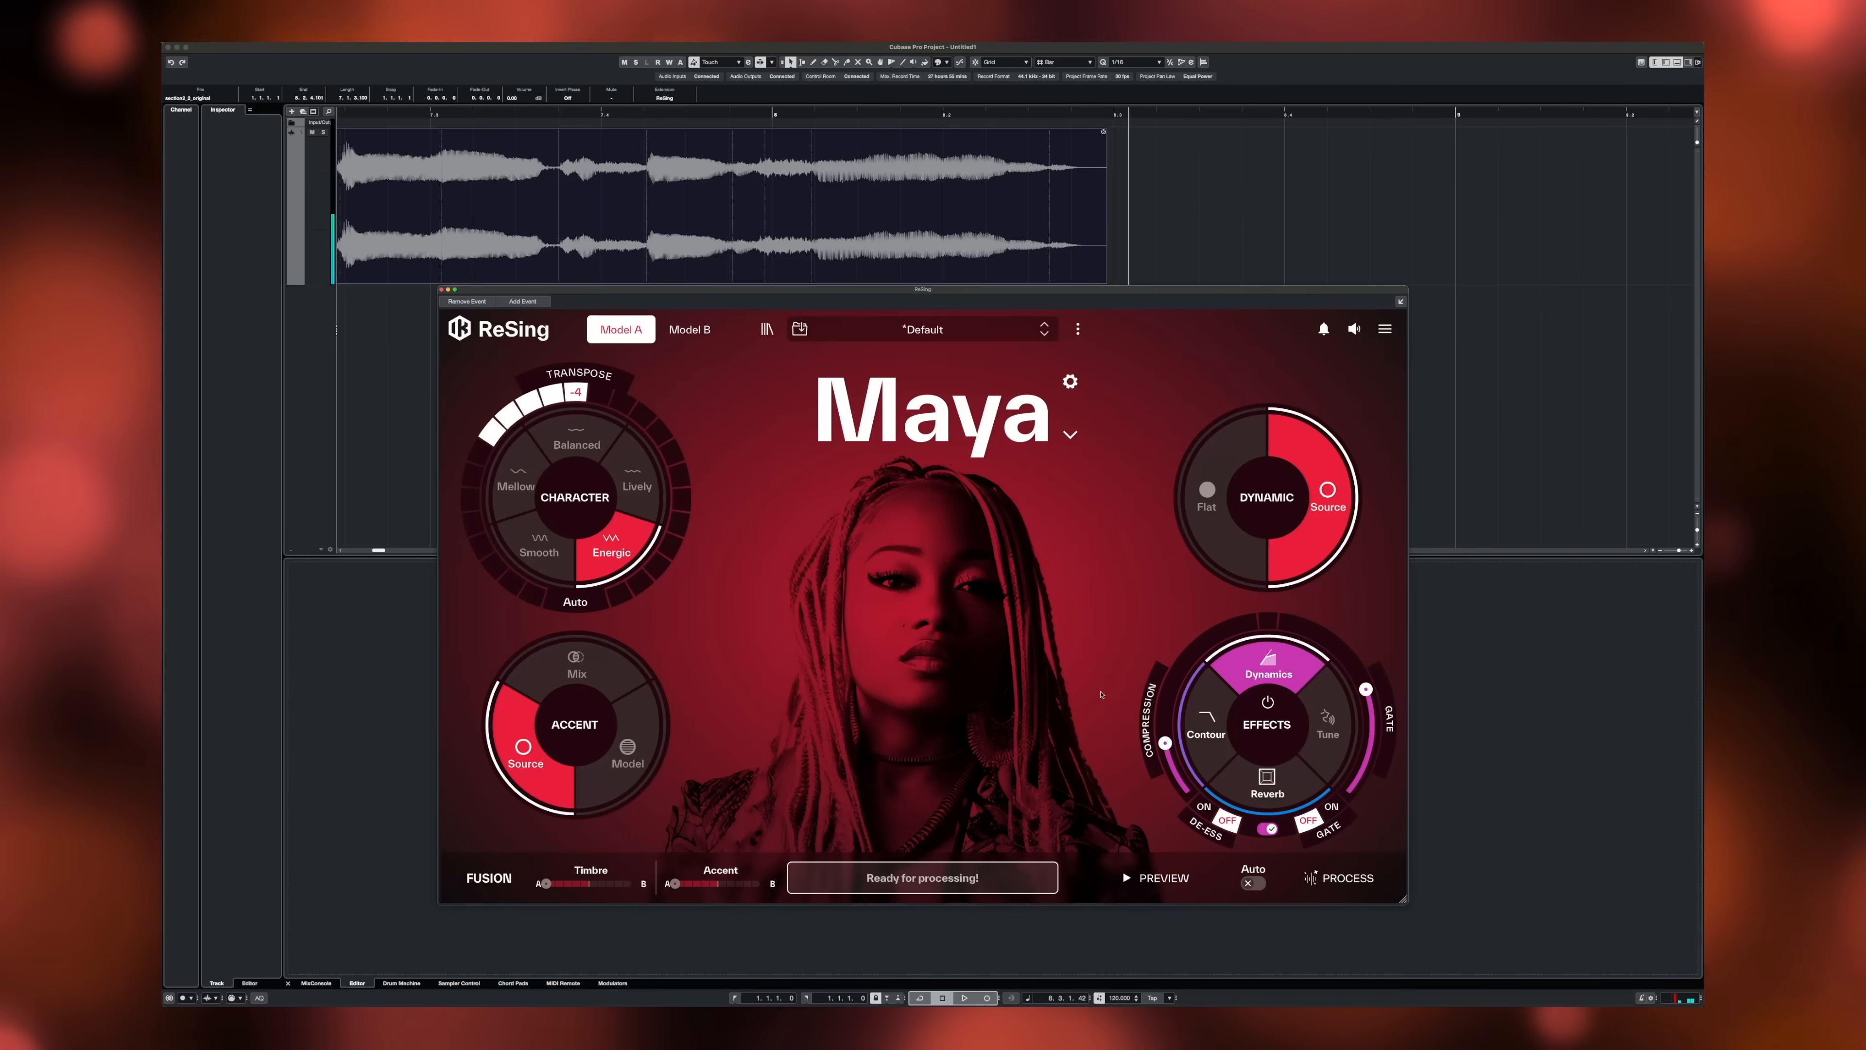
click(1347, 876)
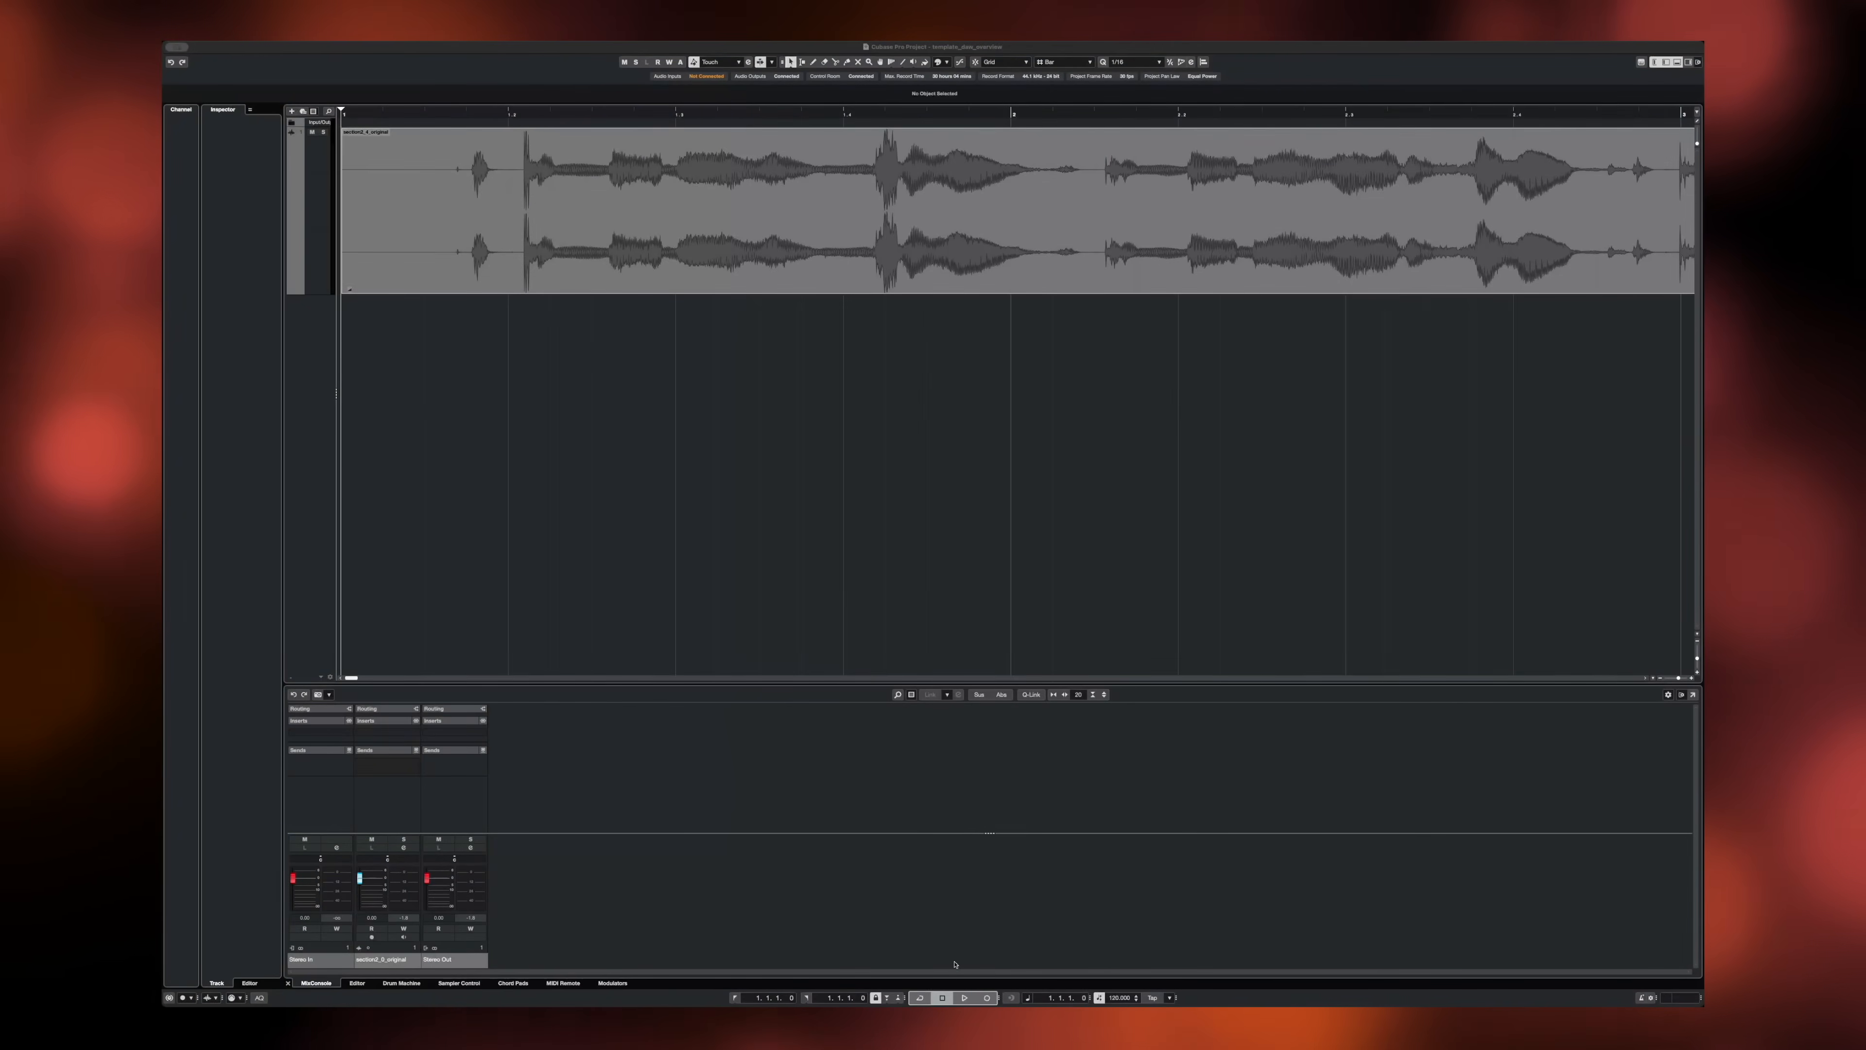
Render one clip as Jenny and the next as Larry with Lively character and raised Transpose, then load Amber.
click(965, 996)
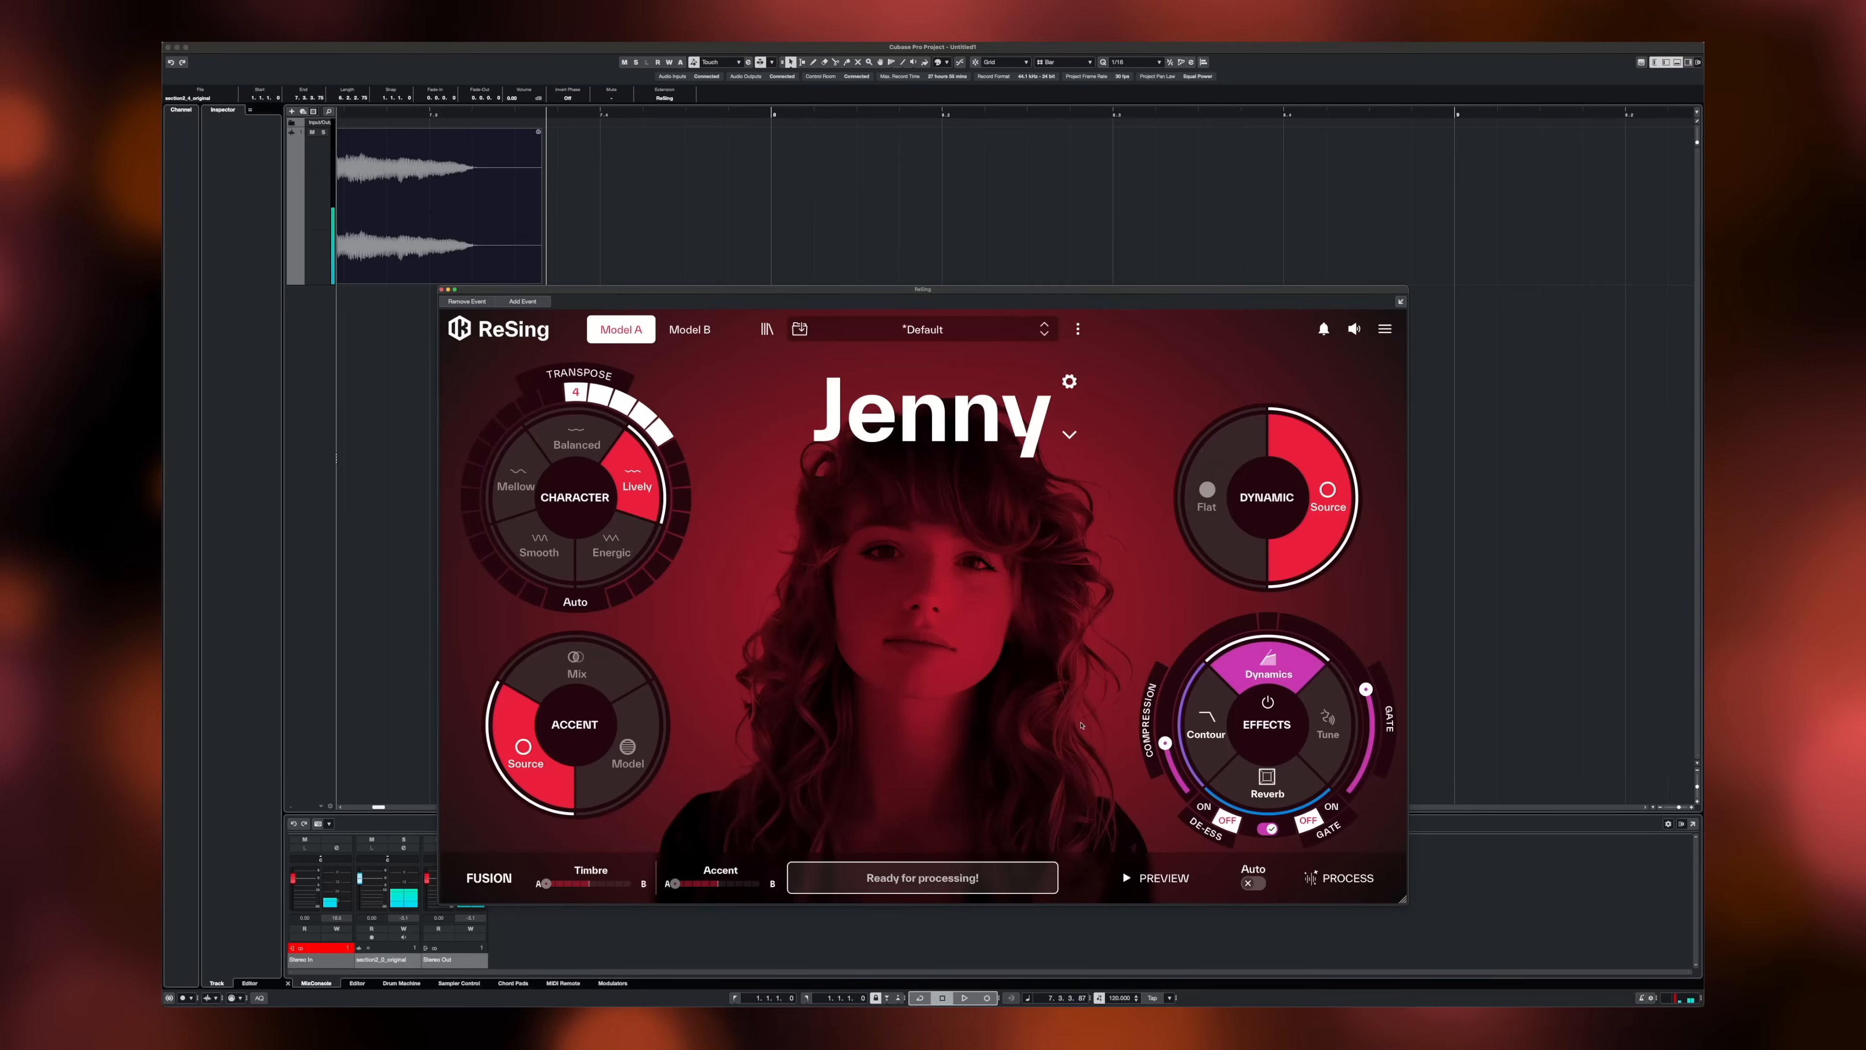
click(1342, 877)
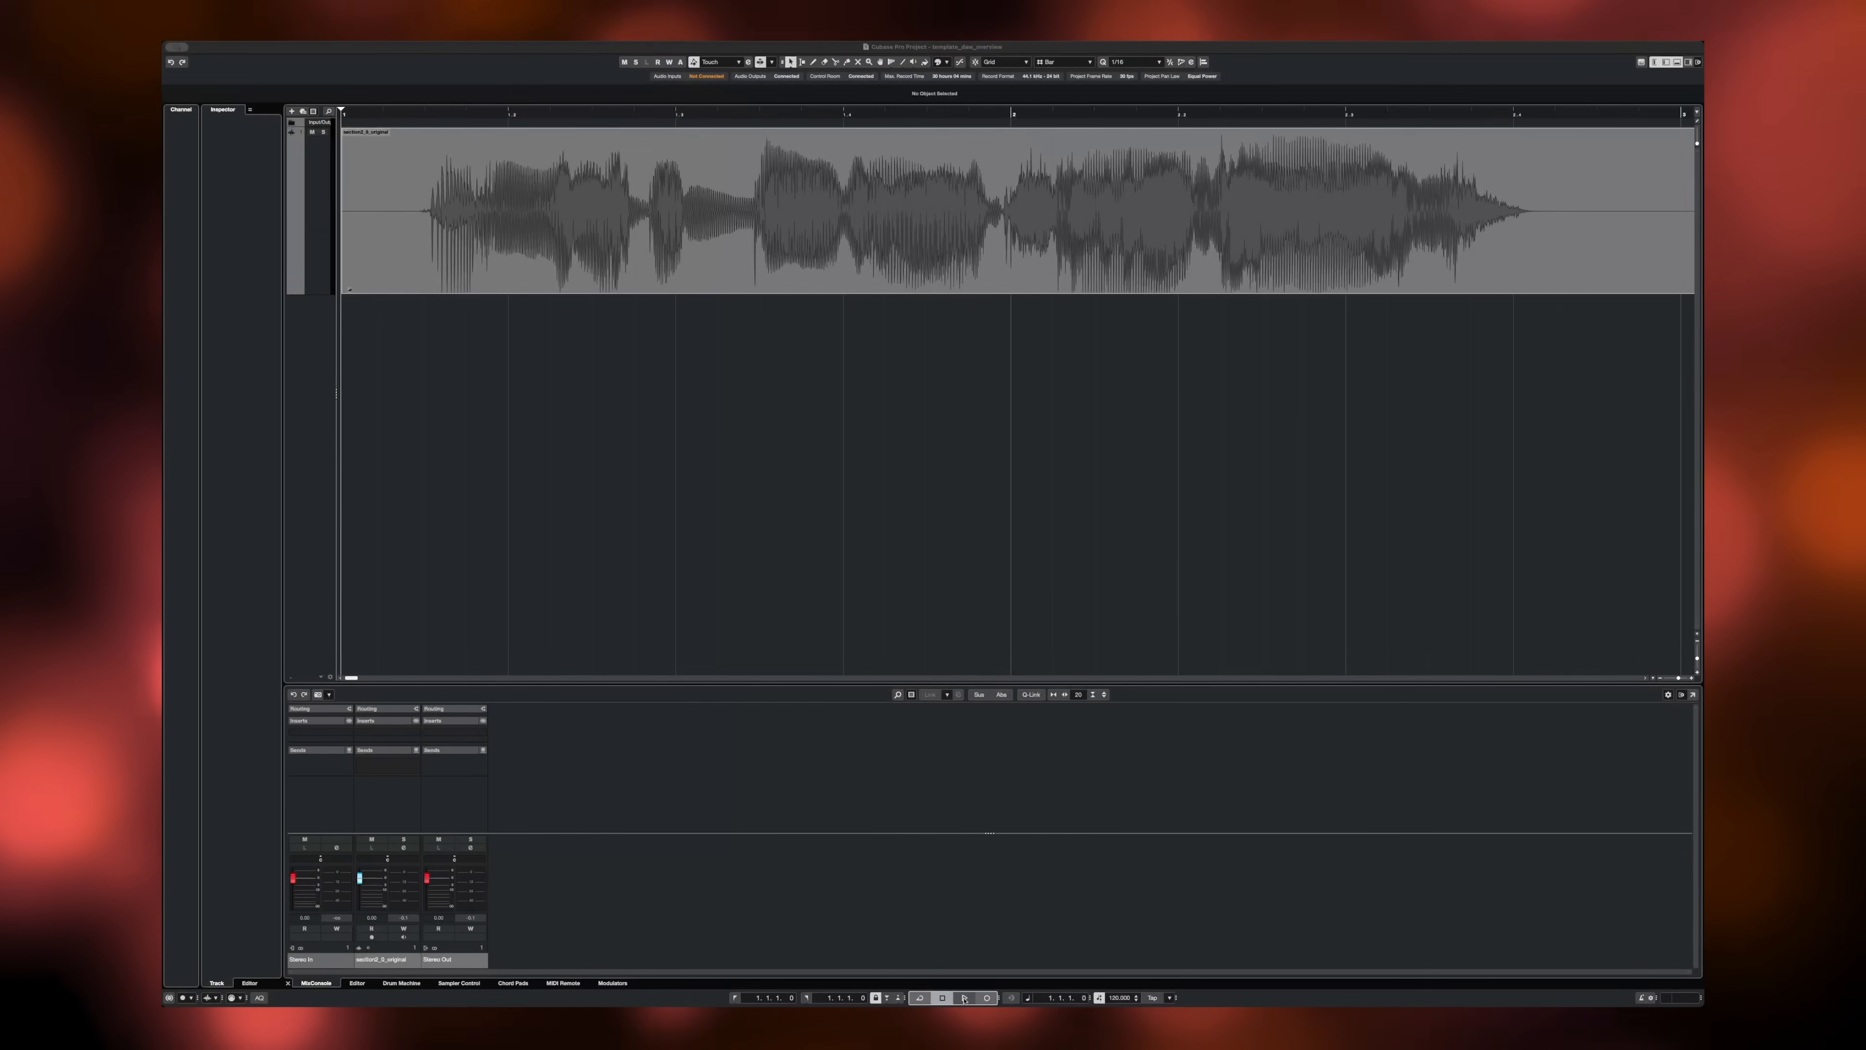
click(961, 997)
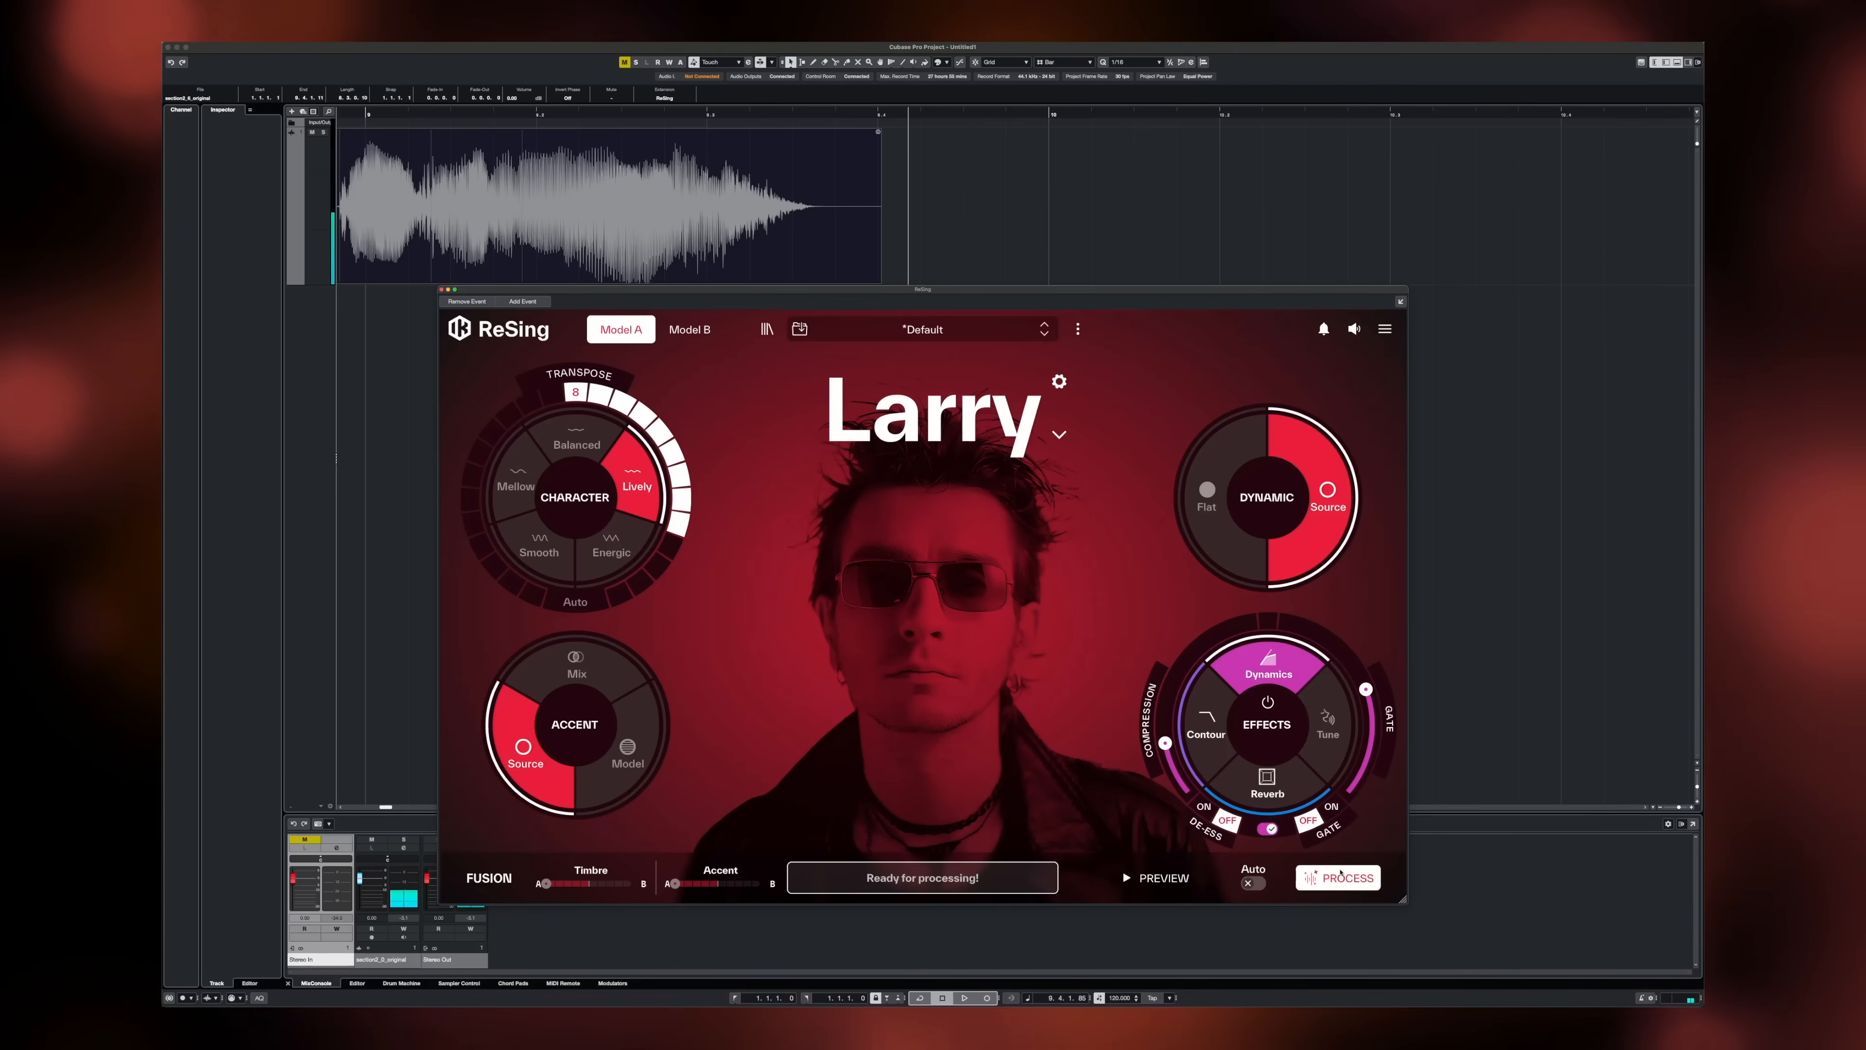
click(1337, 876)
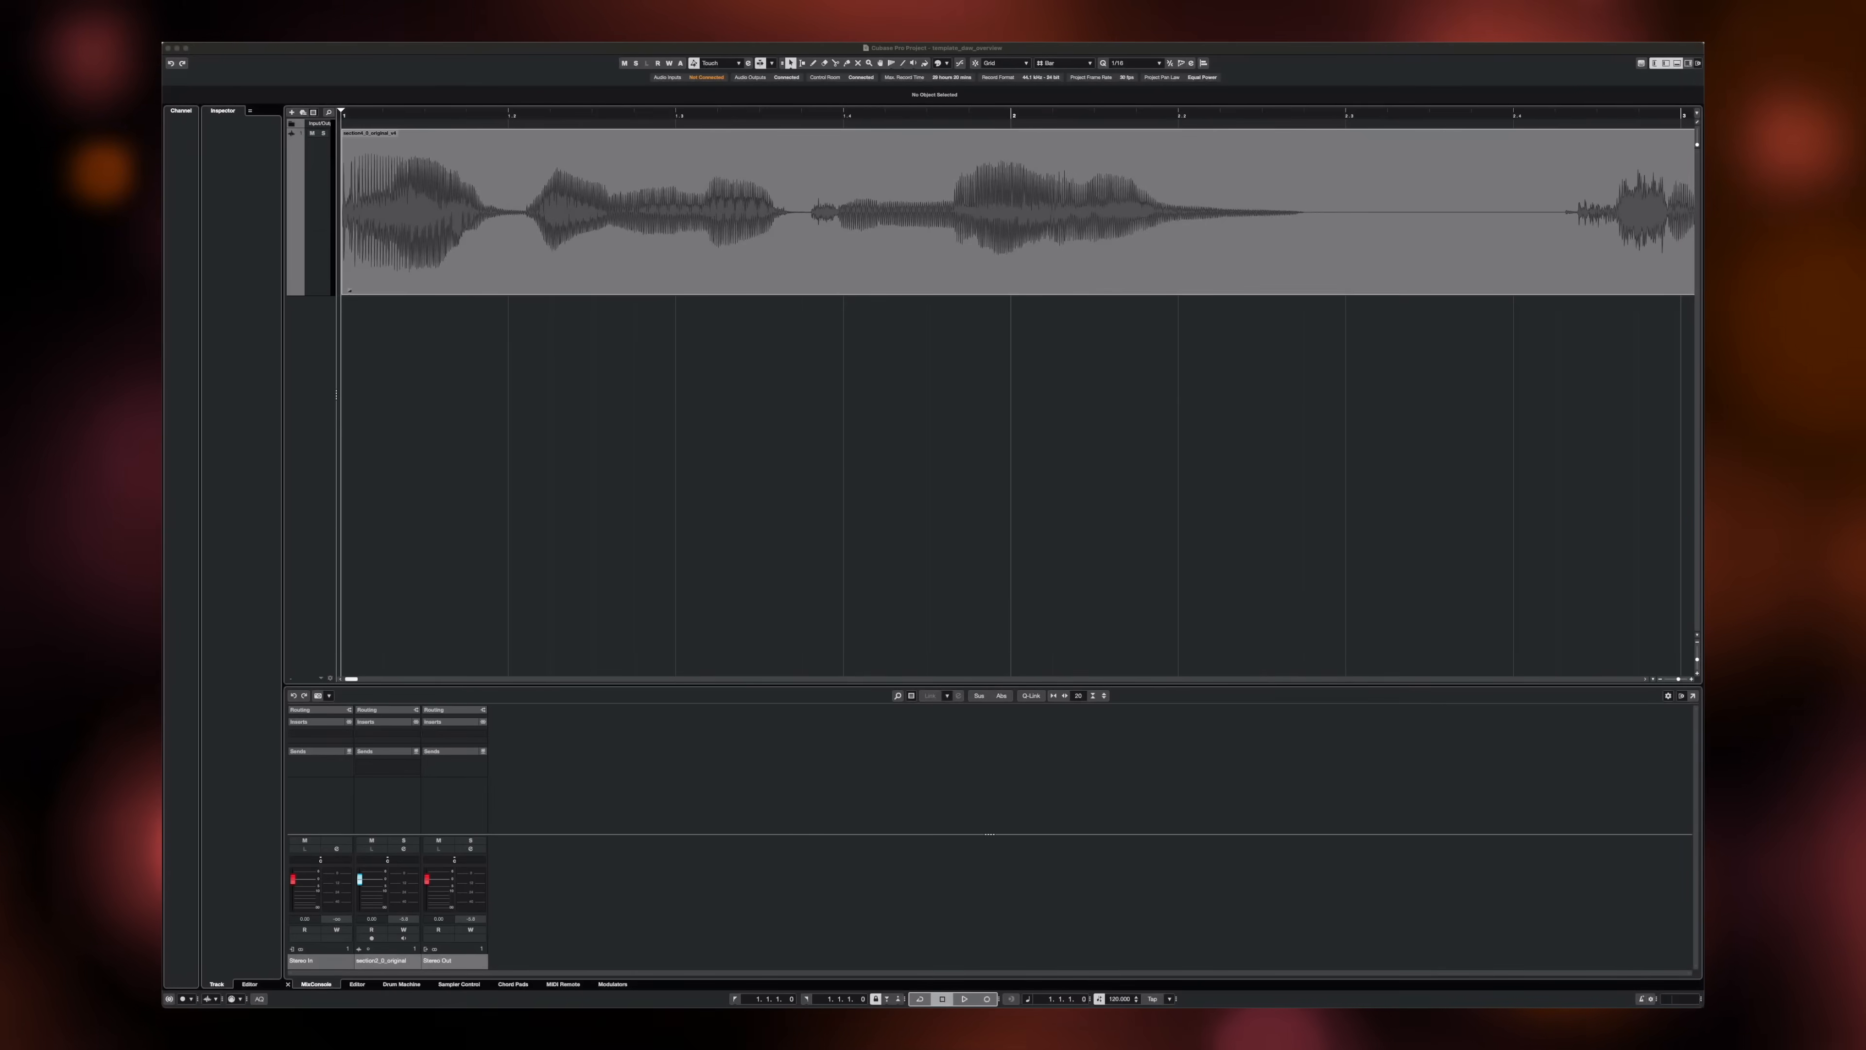
click(968, 998)
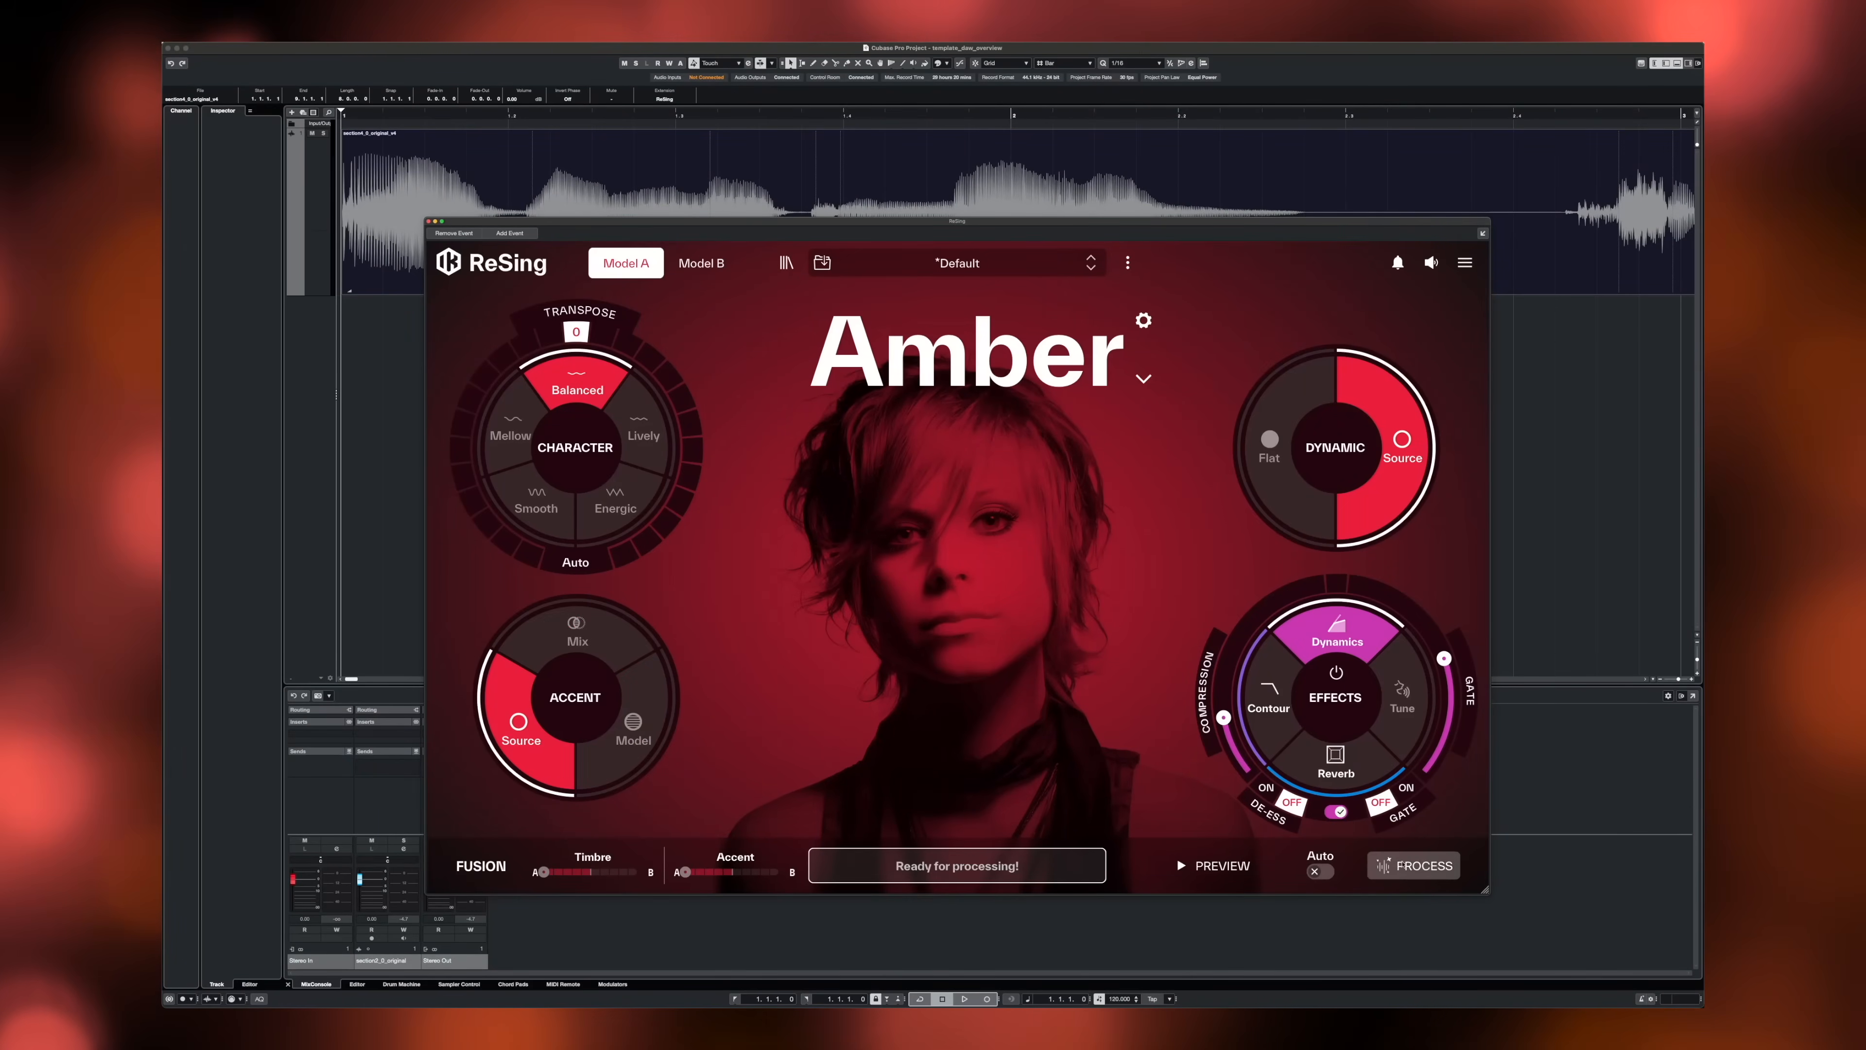
Load Alex as Model B and set Fusion Timbre and Accent midway between the two voices.
click(1414, 865)
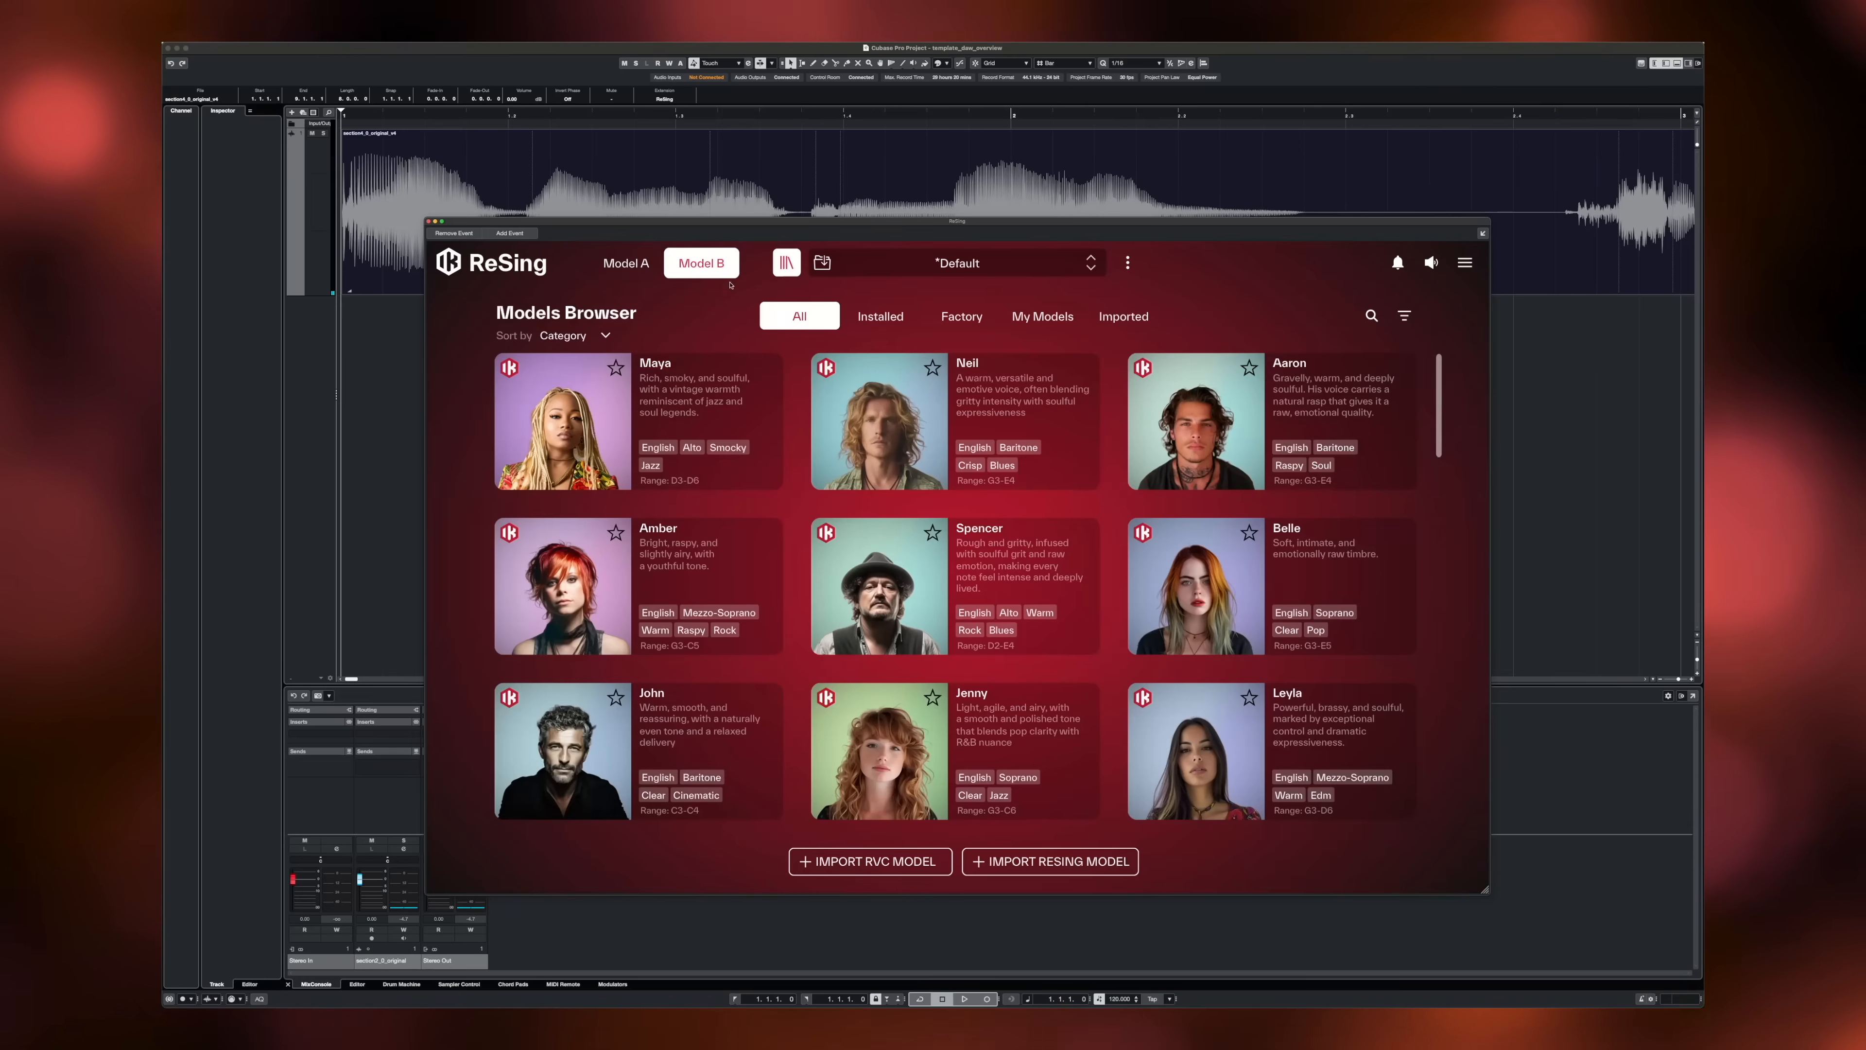
scroll(down, 3)
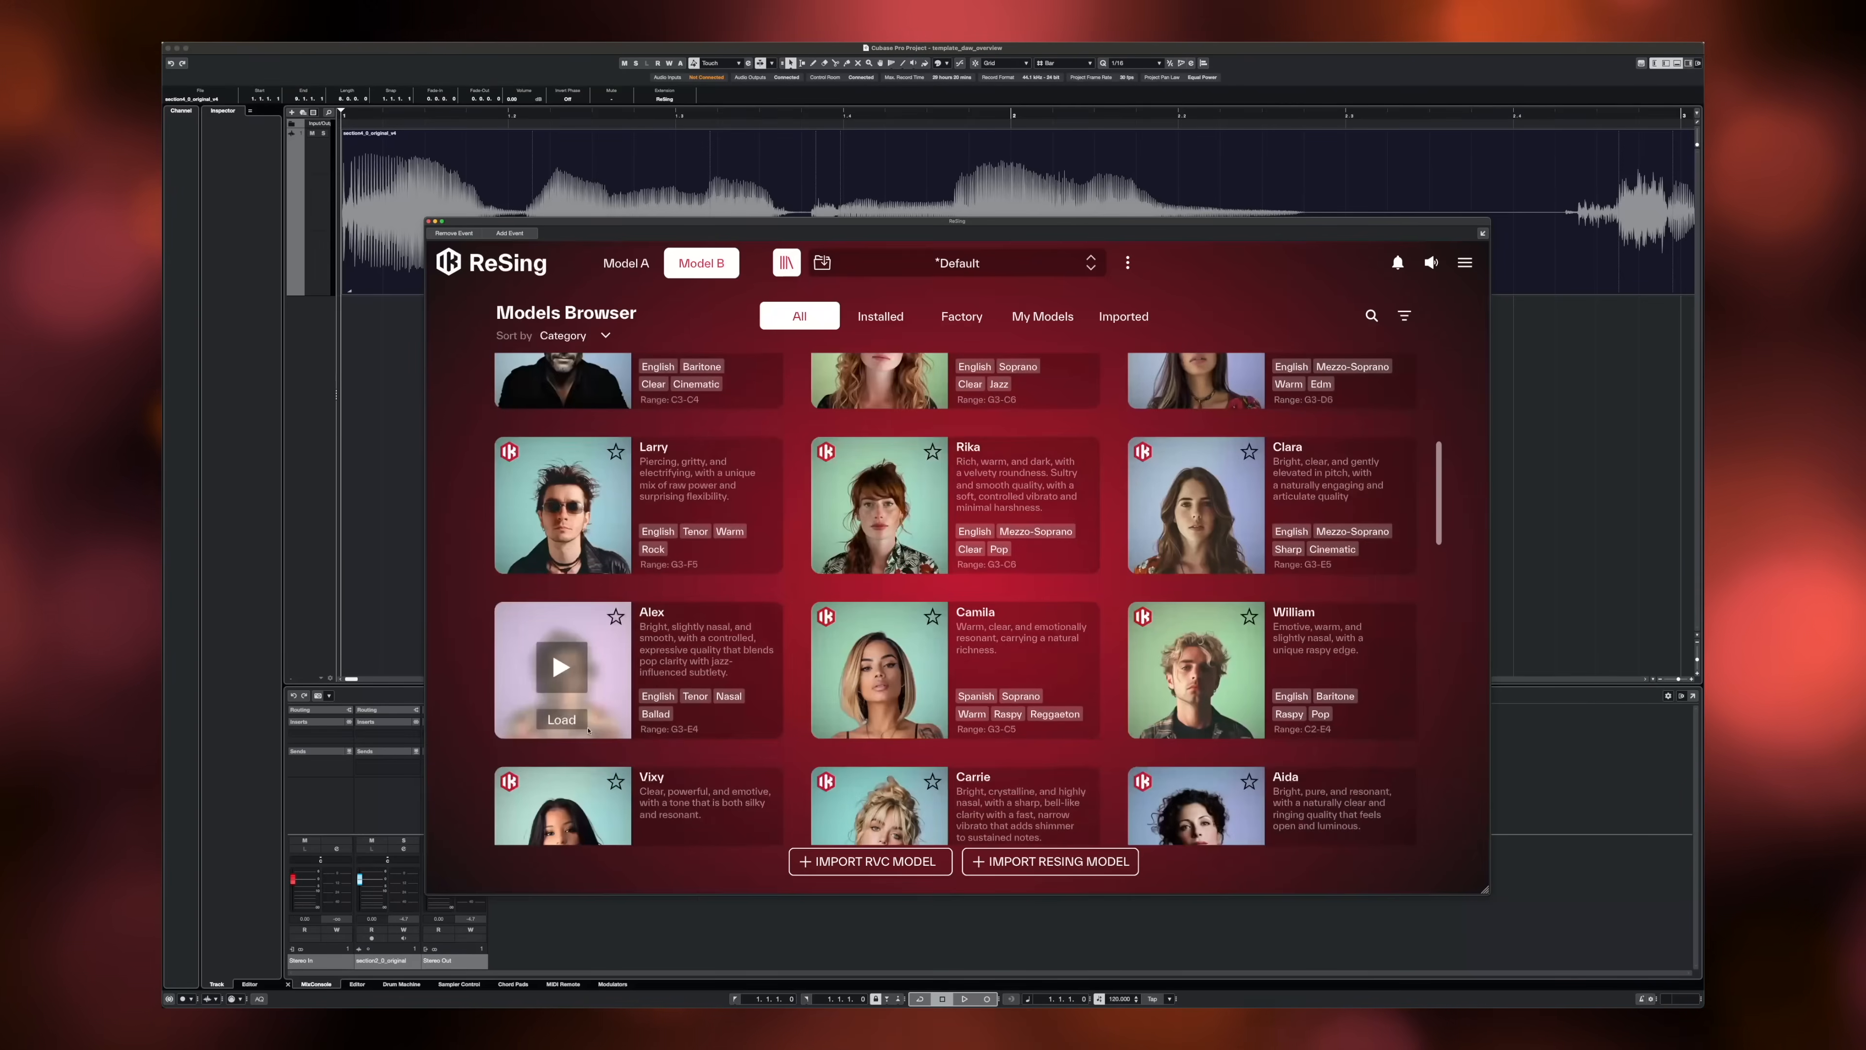
click(562, 719)
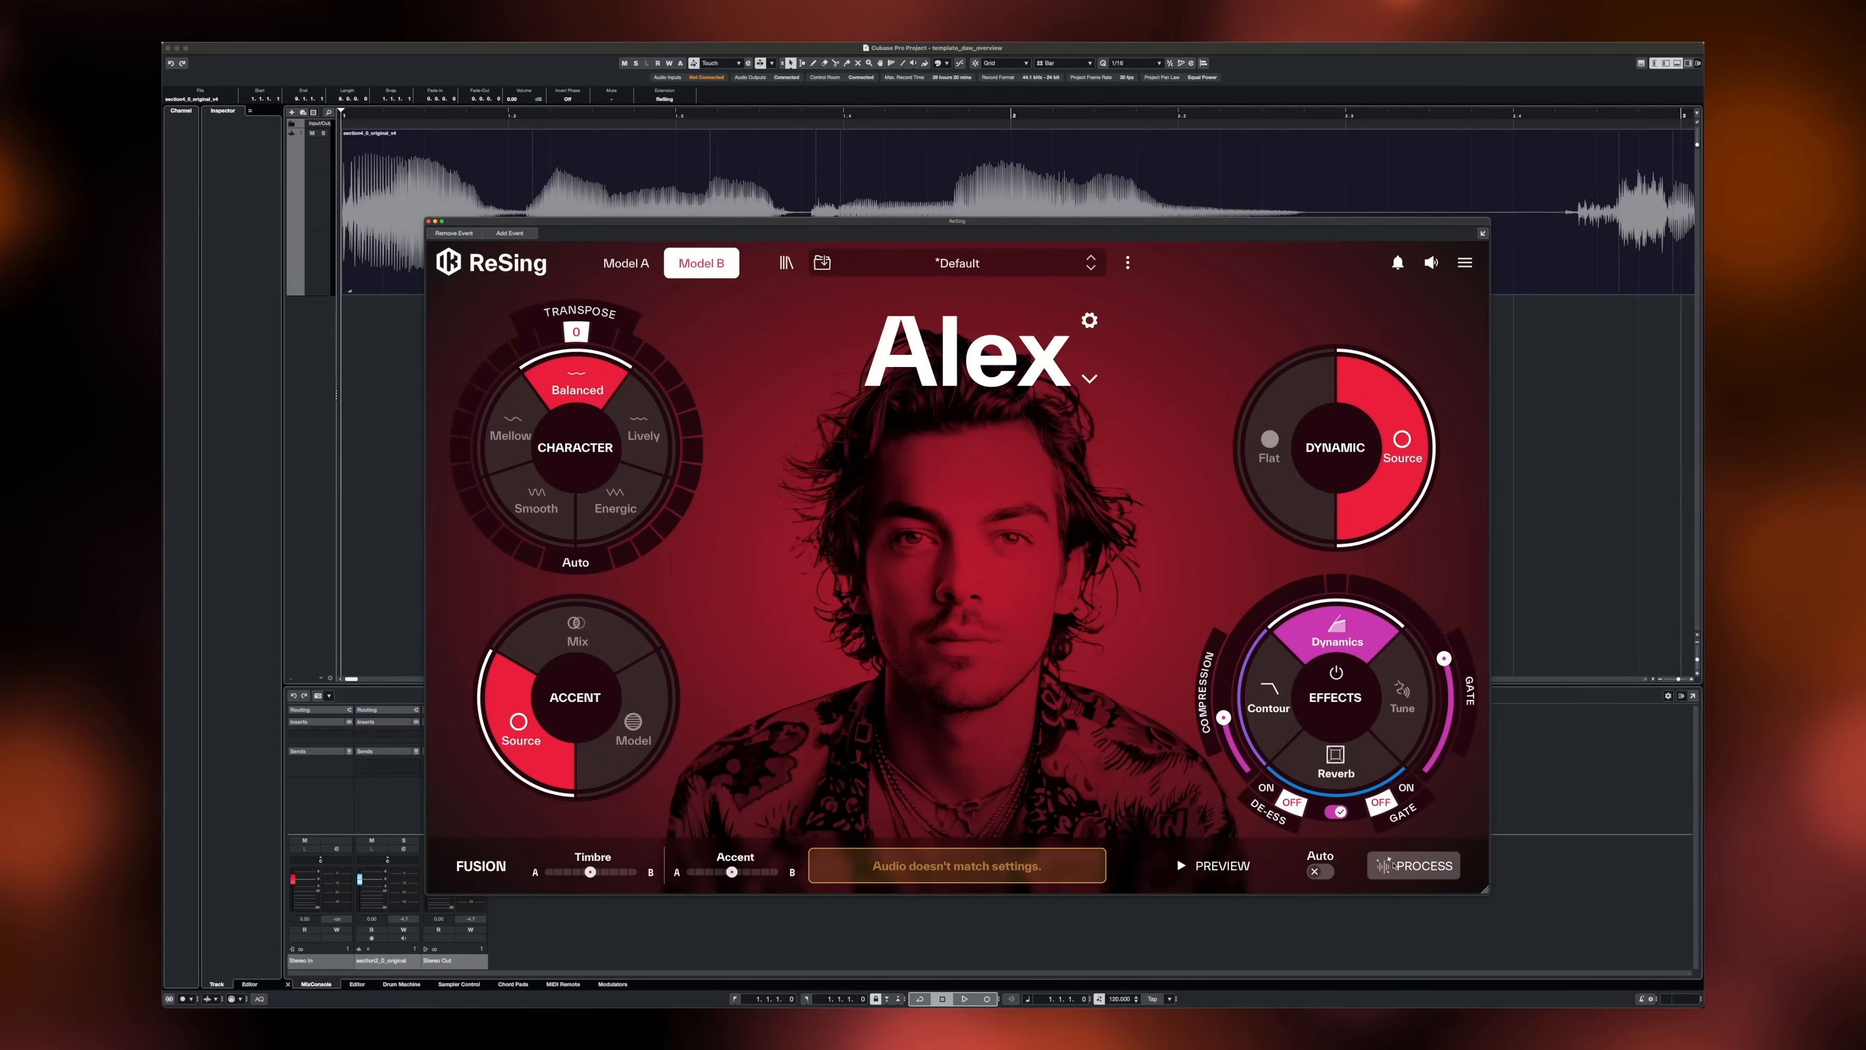
click(964, 998)
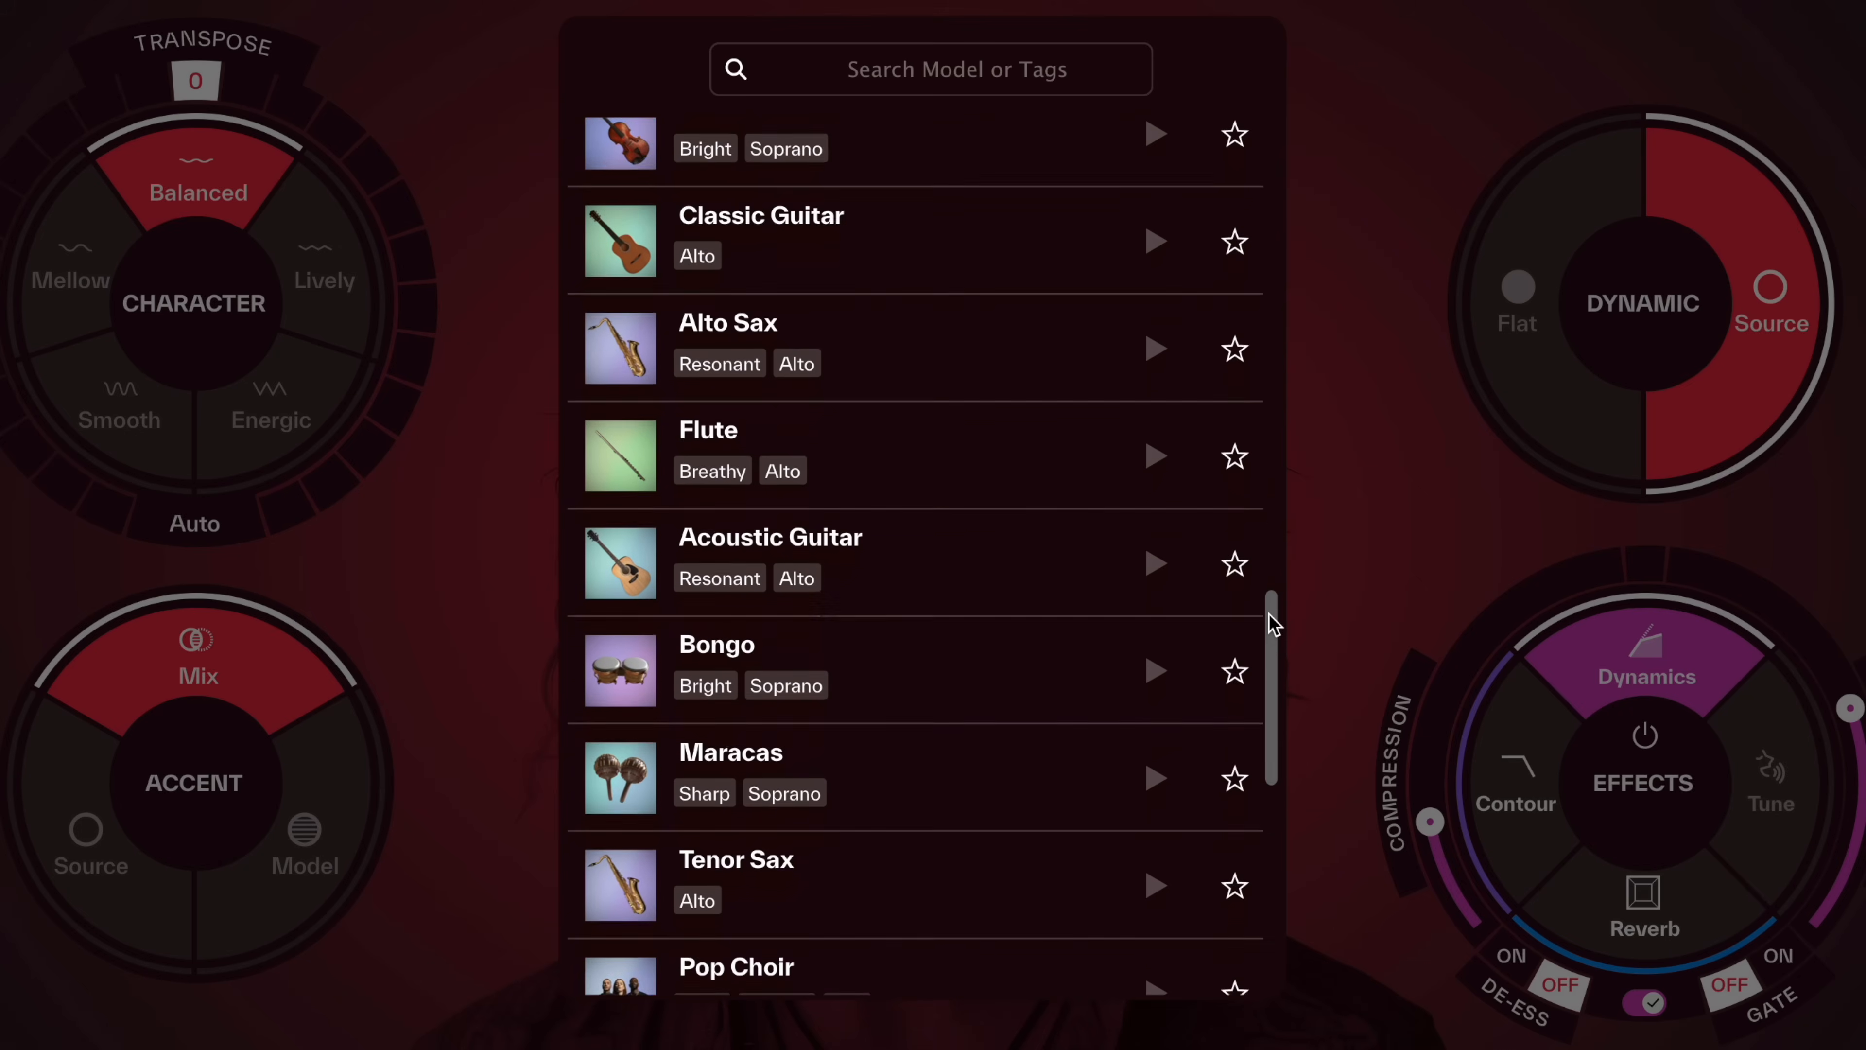
Render the clip with the Leyla voice from the model list.
scroll(down, 3)
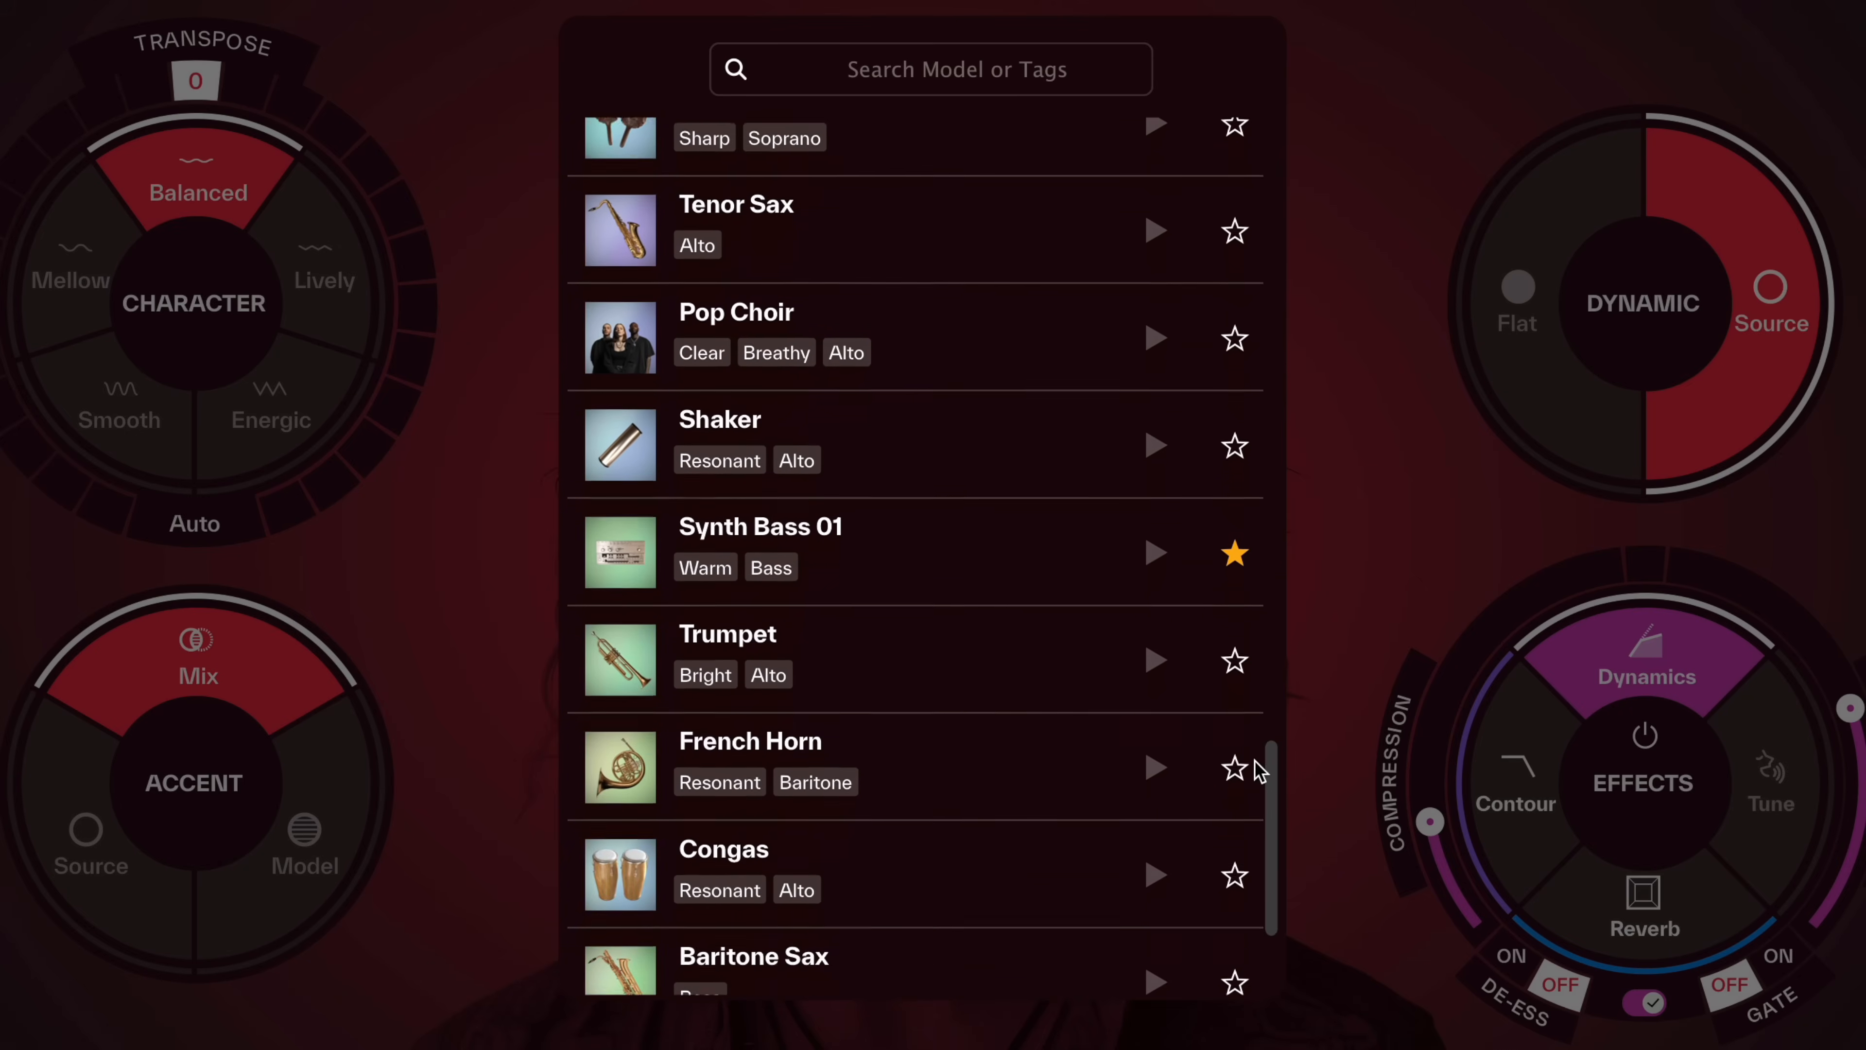
scroll(down, 3)
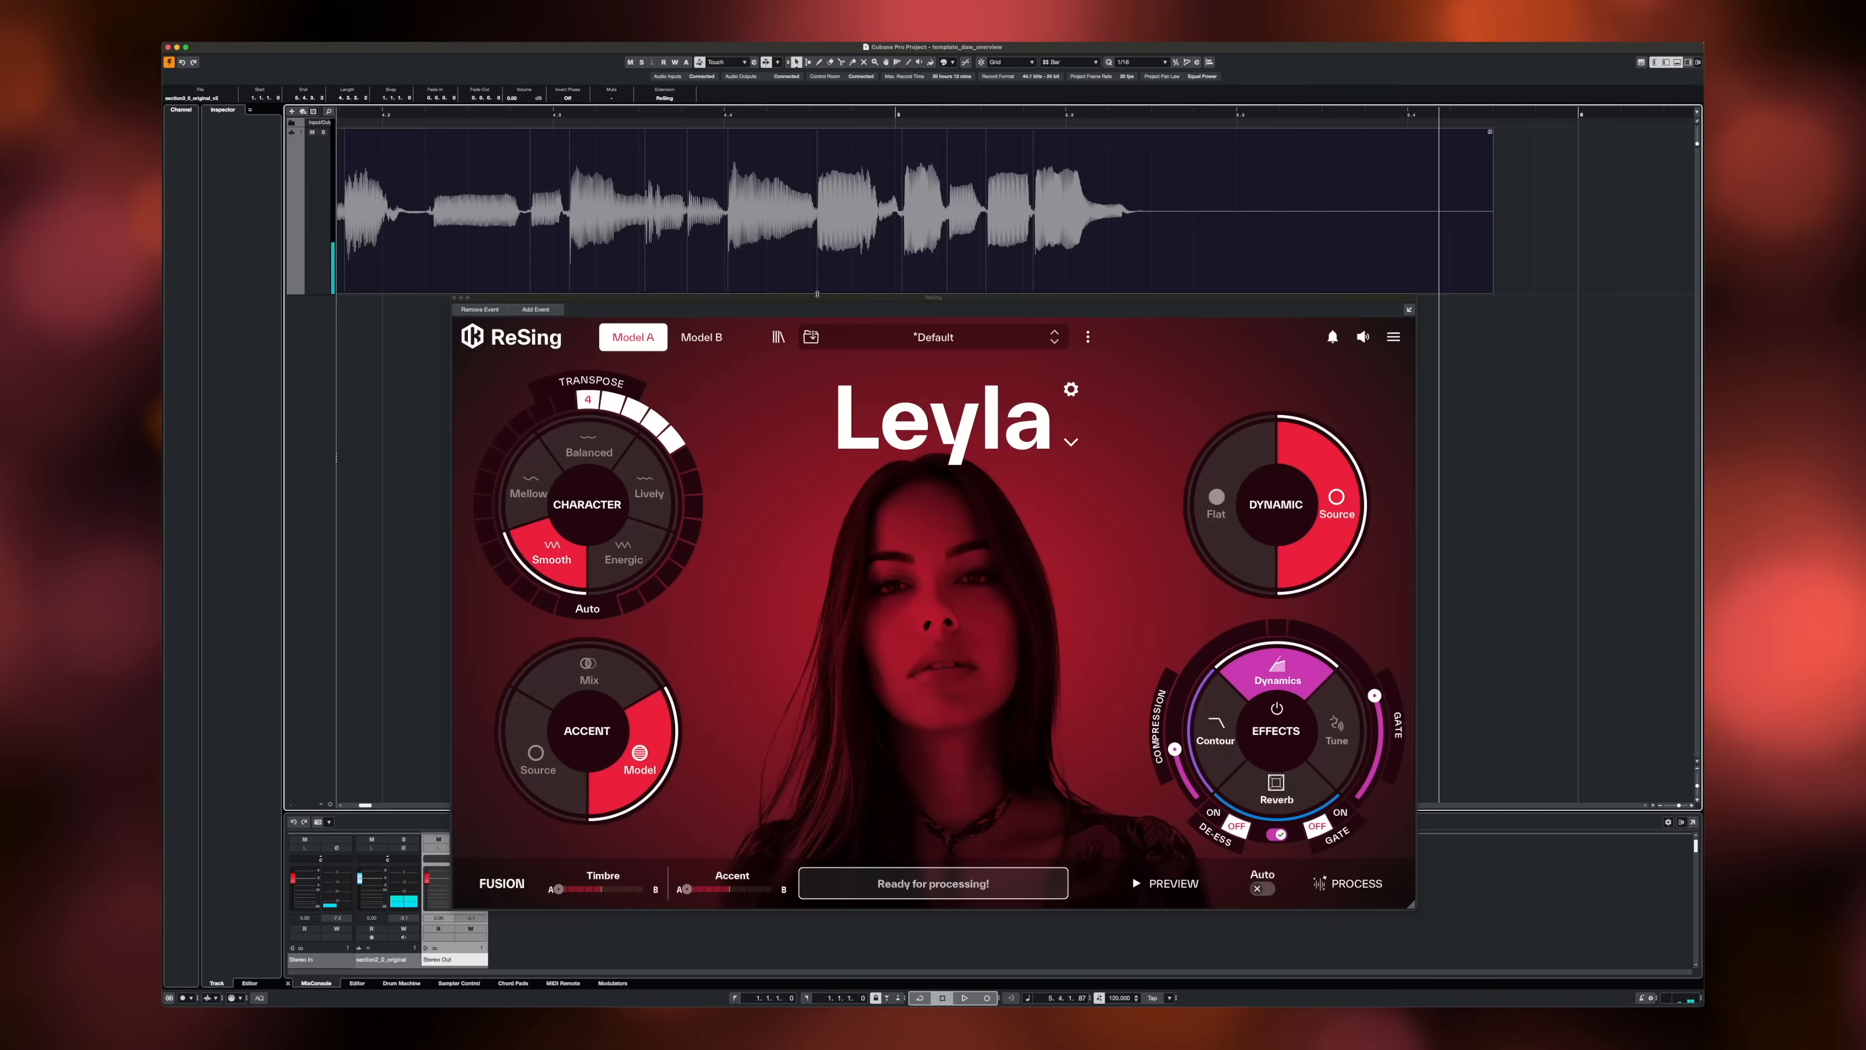
click(1358, 884)
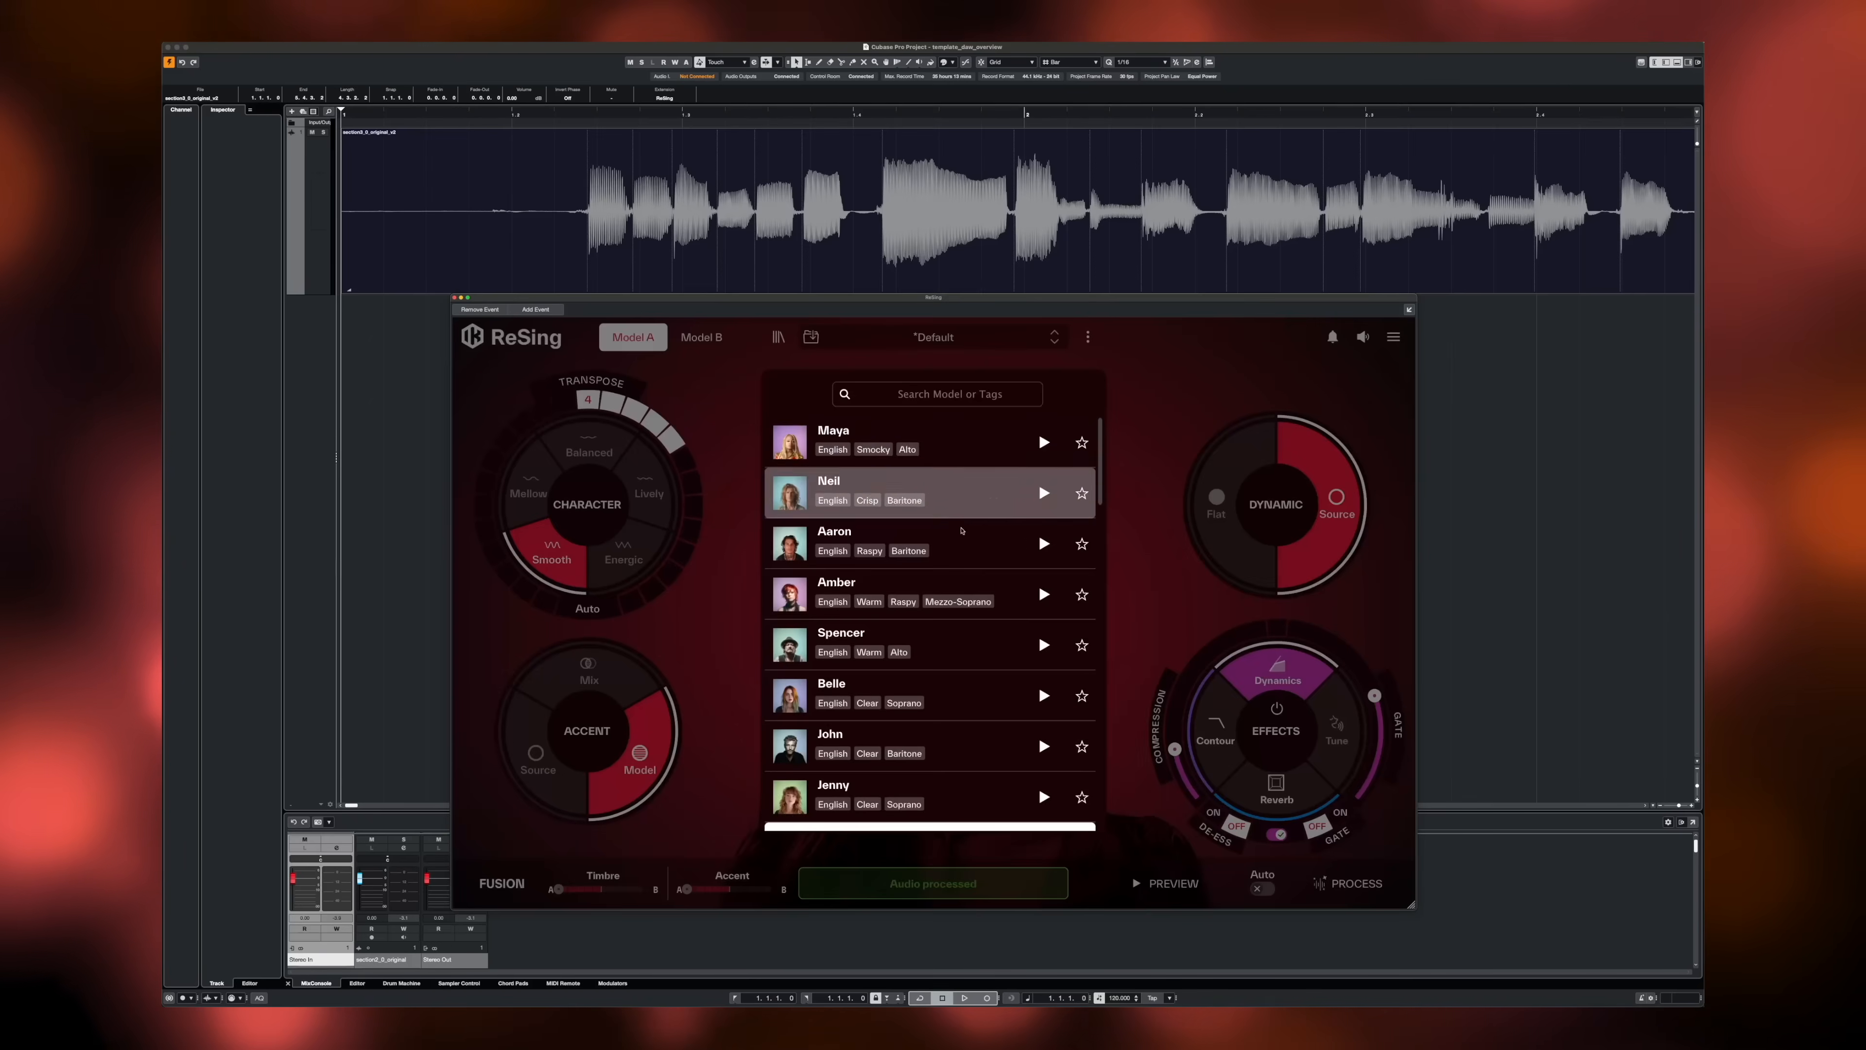
Load the Alto Sax instrument model and render the clip with it.
scroll(down, 3)
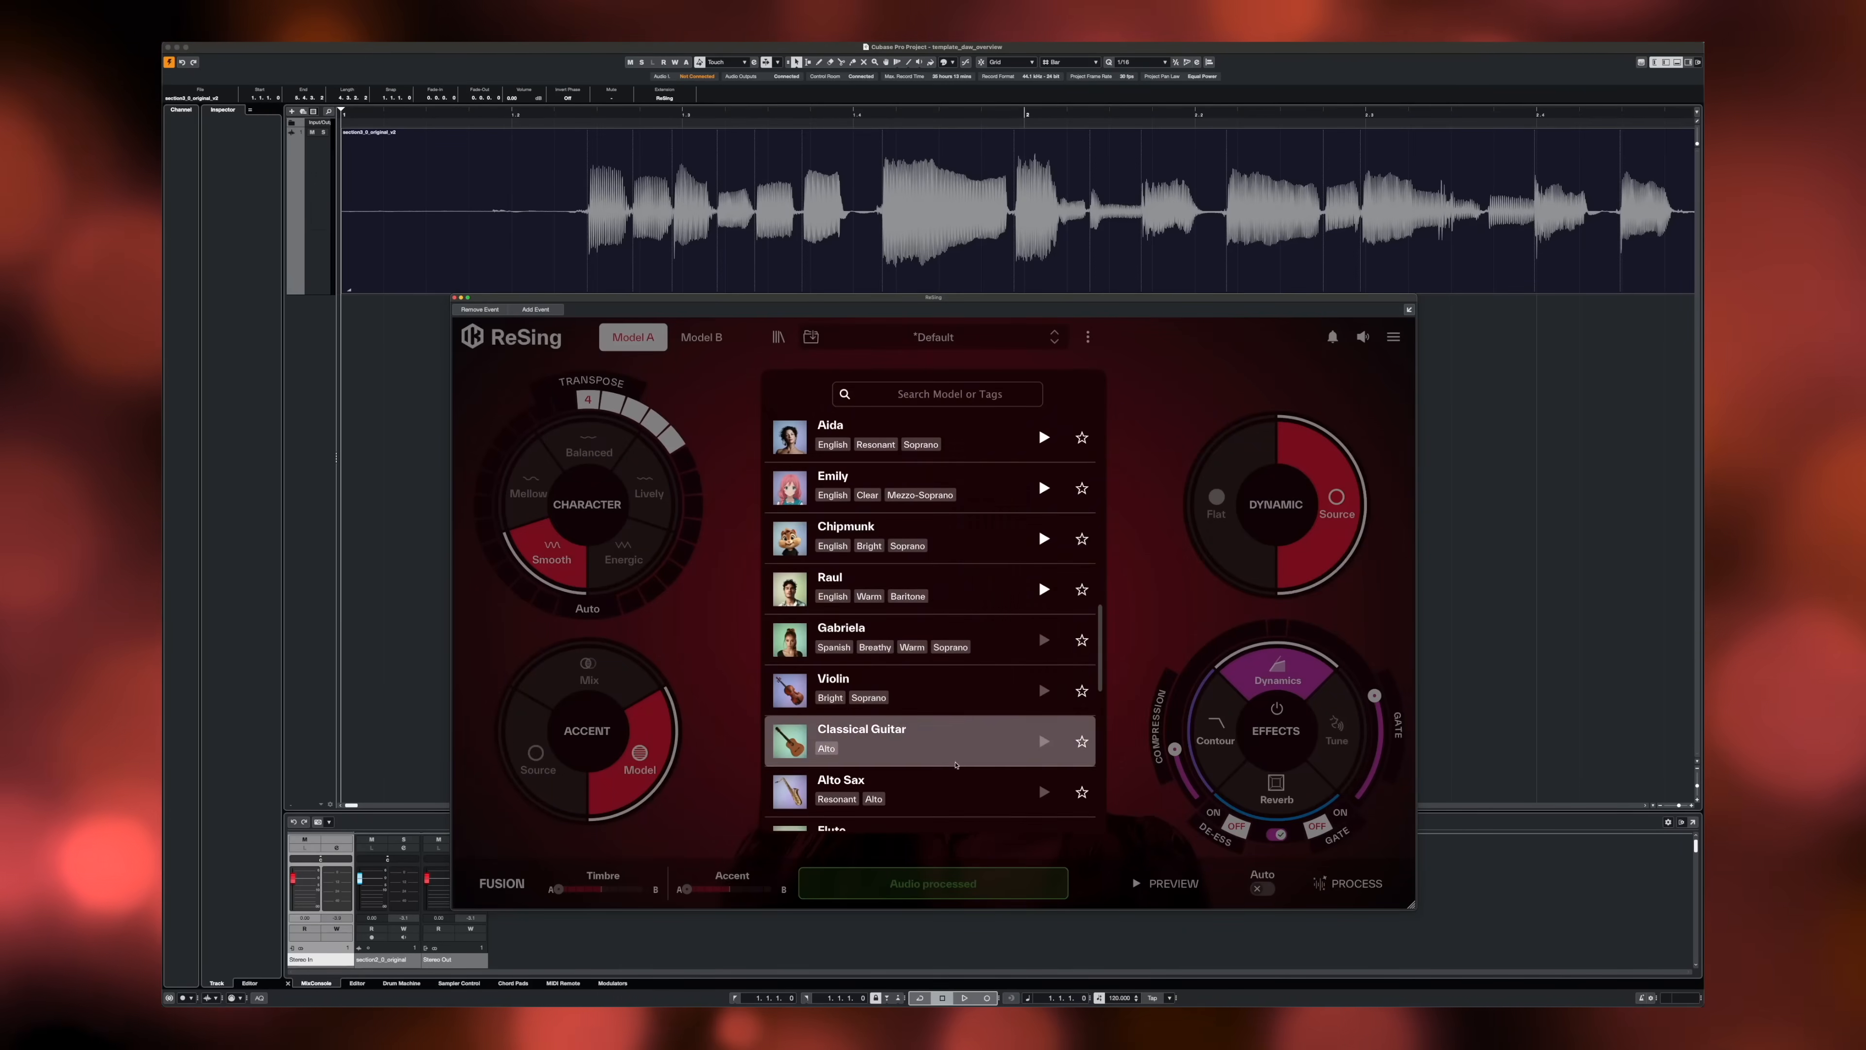
click(839, 789)
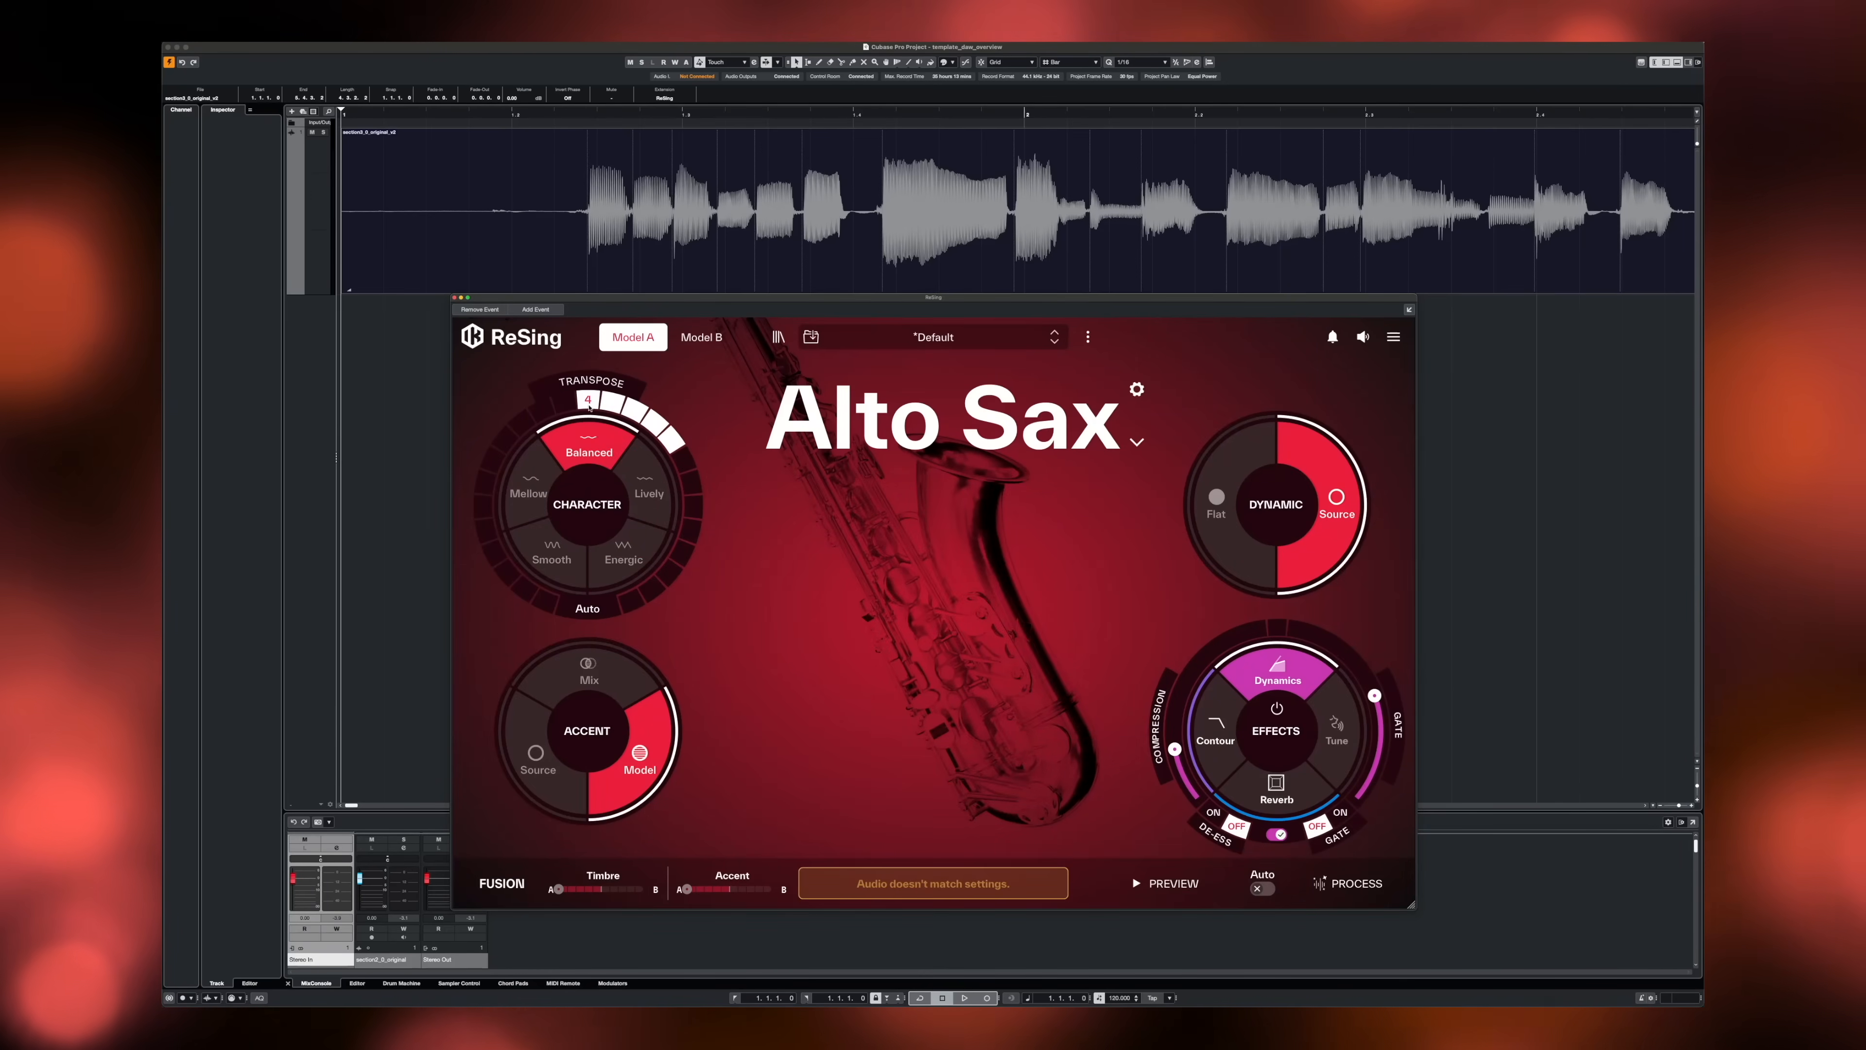
click(1347, 884)
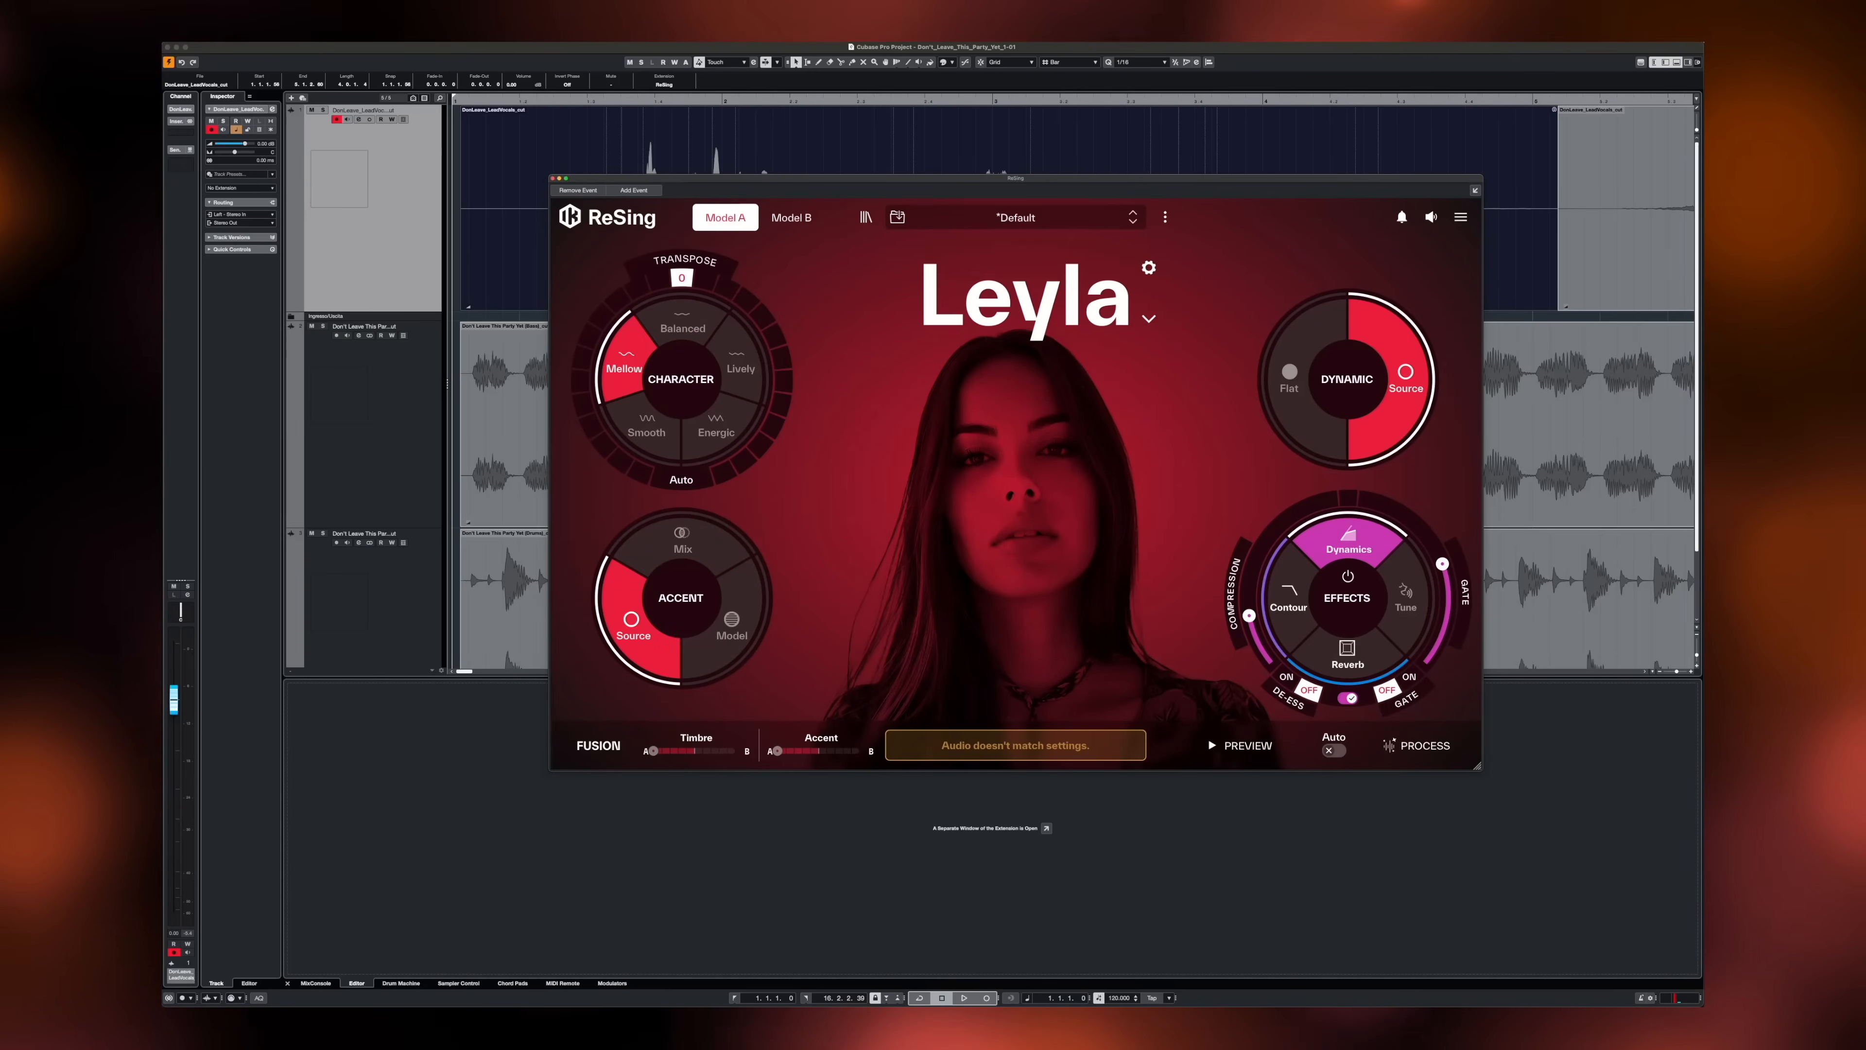
Set Amber's accent to Mix and bring up the Contour effect settings.
click(1425, 745)
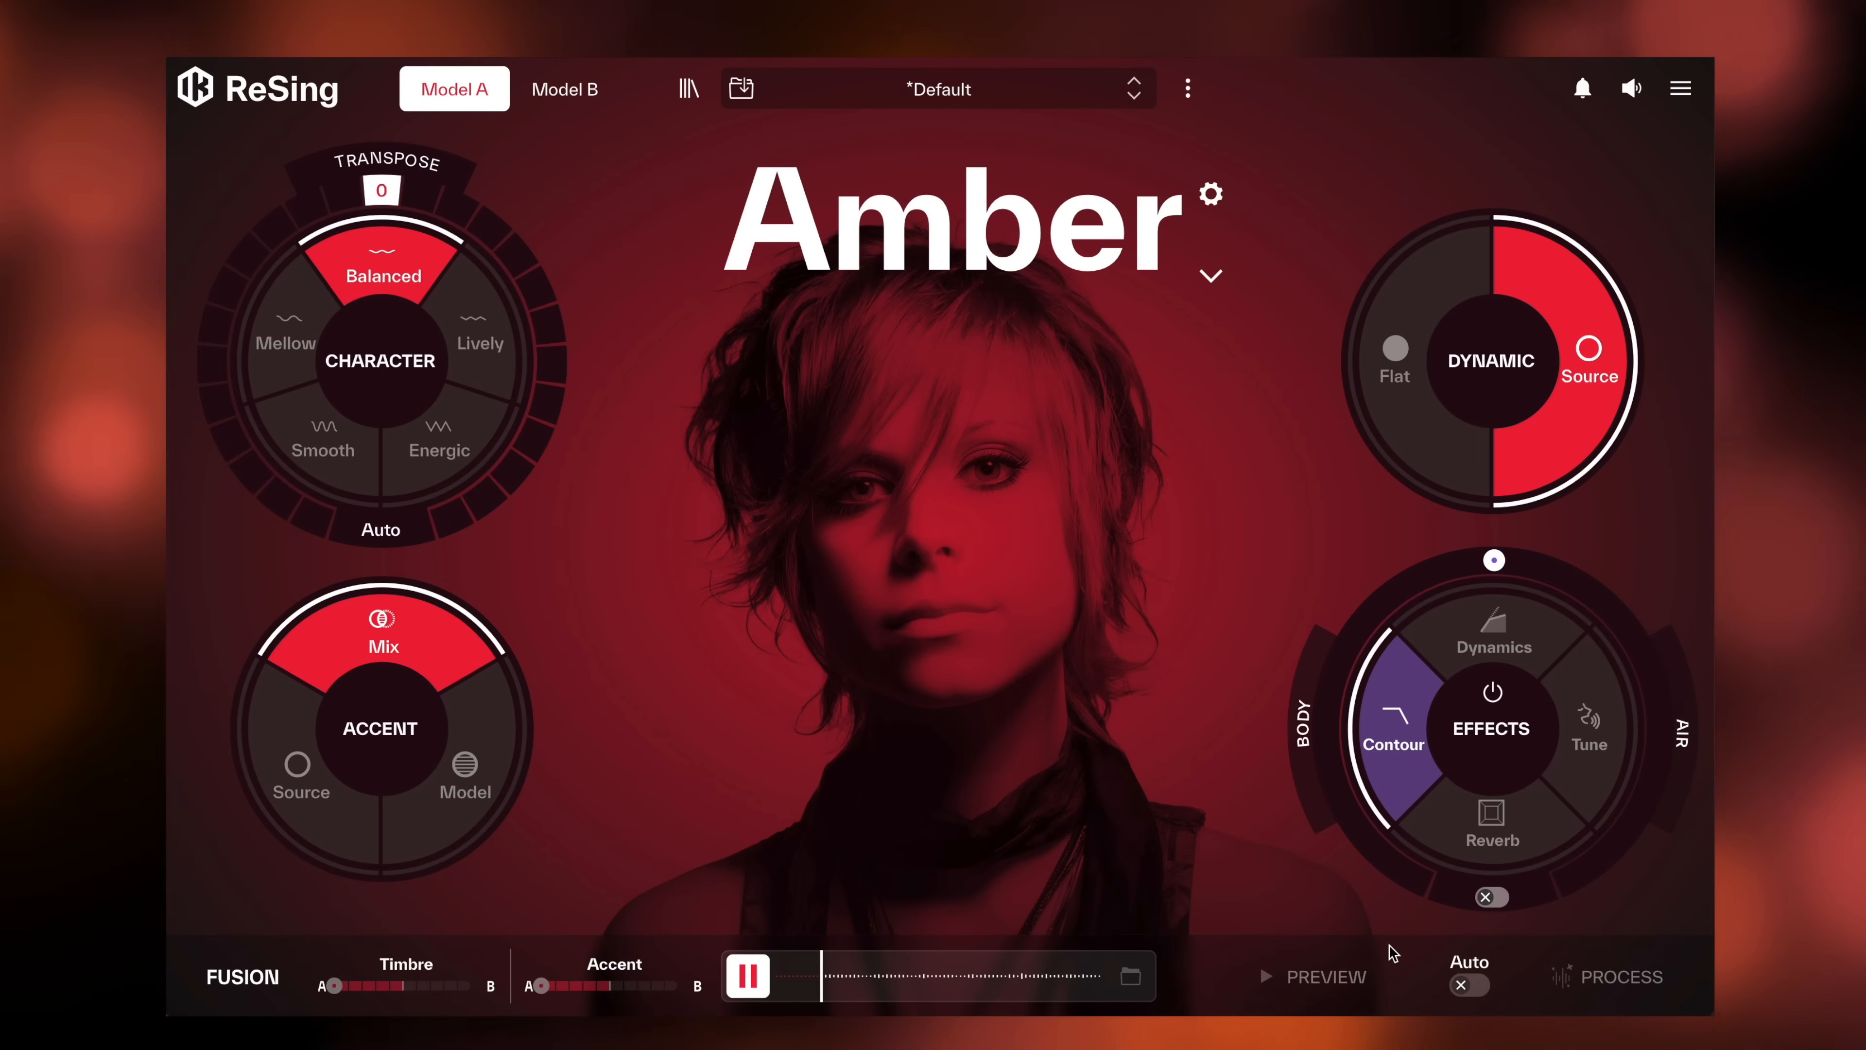
mouse_move(1436, 770)
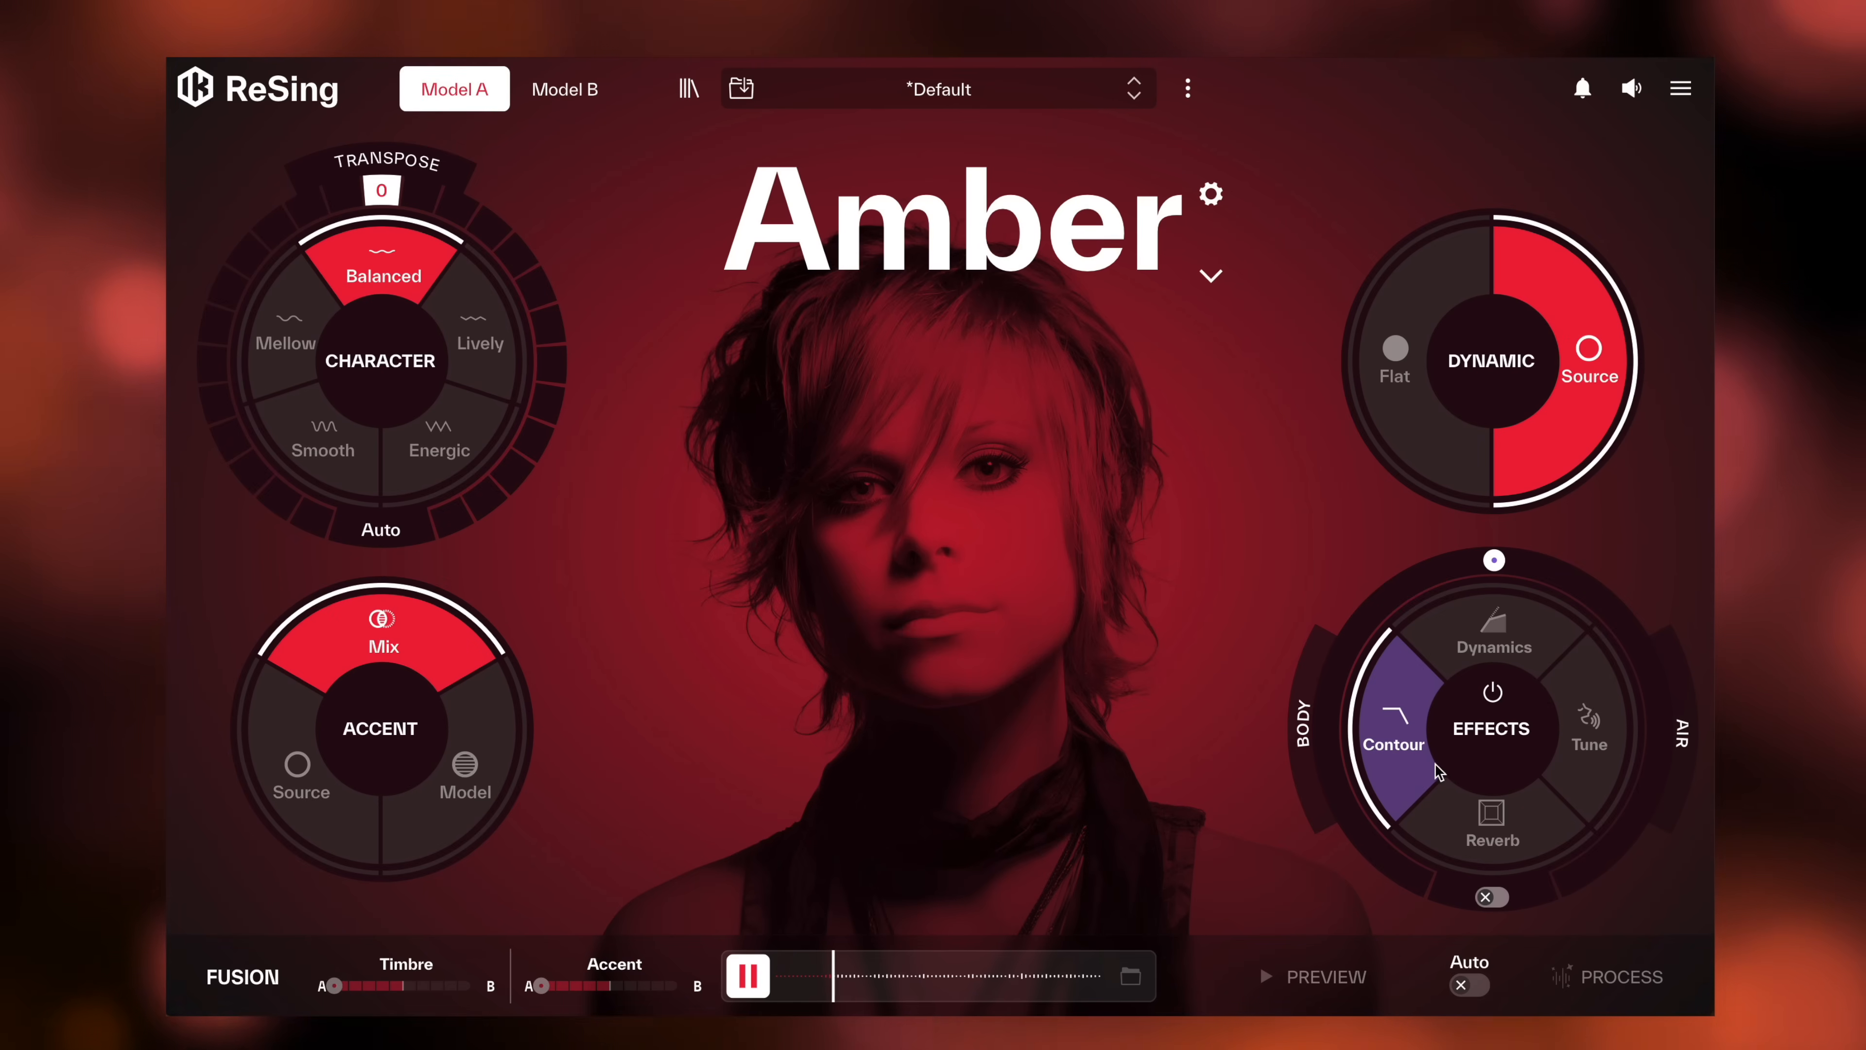
Enable Contour with its Air arc and Reverb with Type/Mod B on Amber's voice.
click(1491, 643)
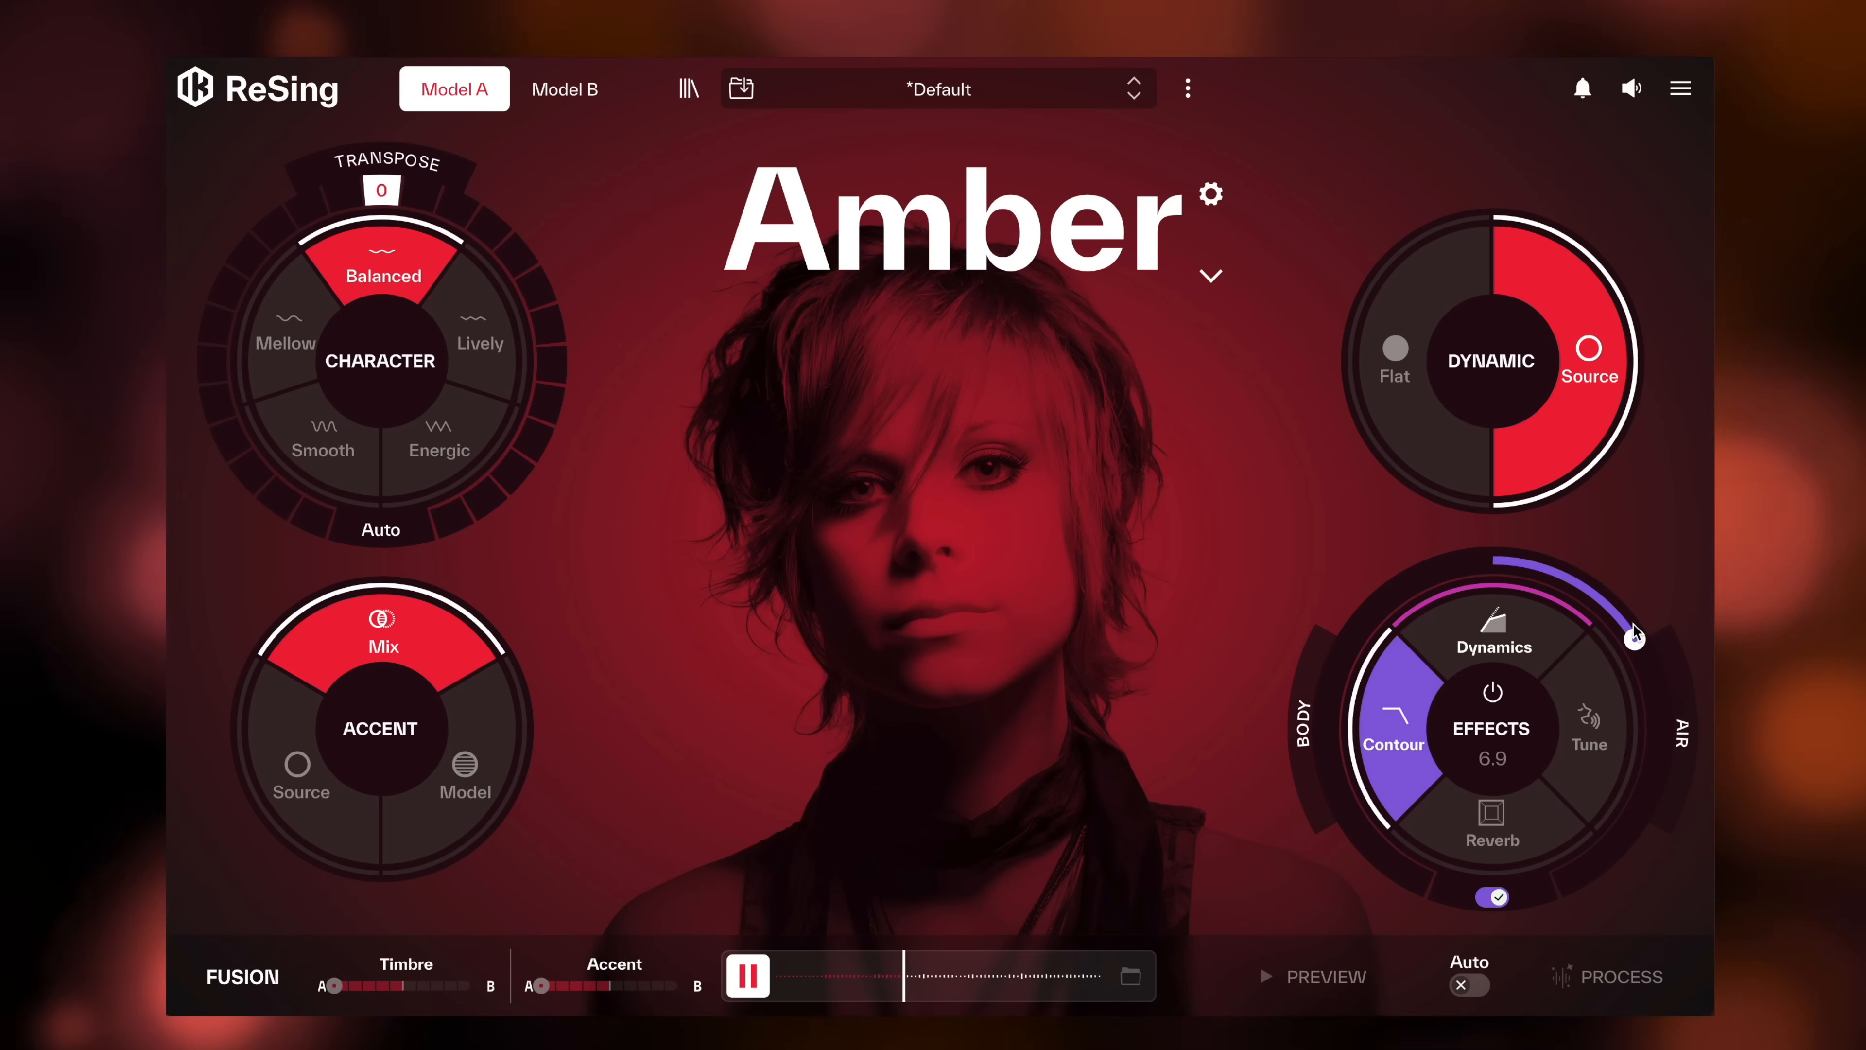
click(1489, 839)
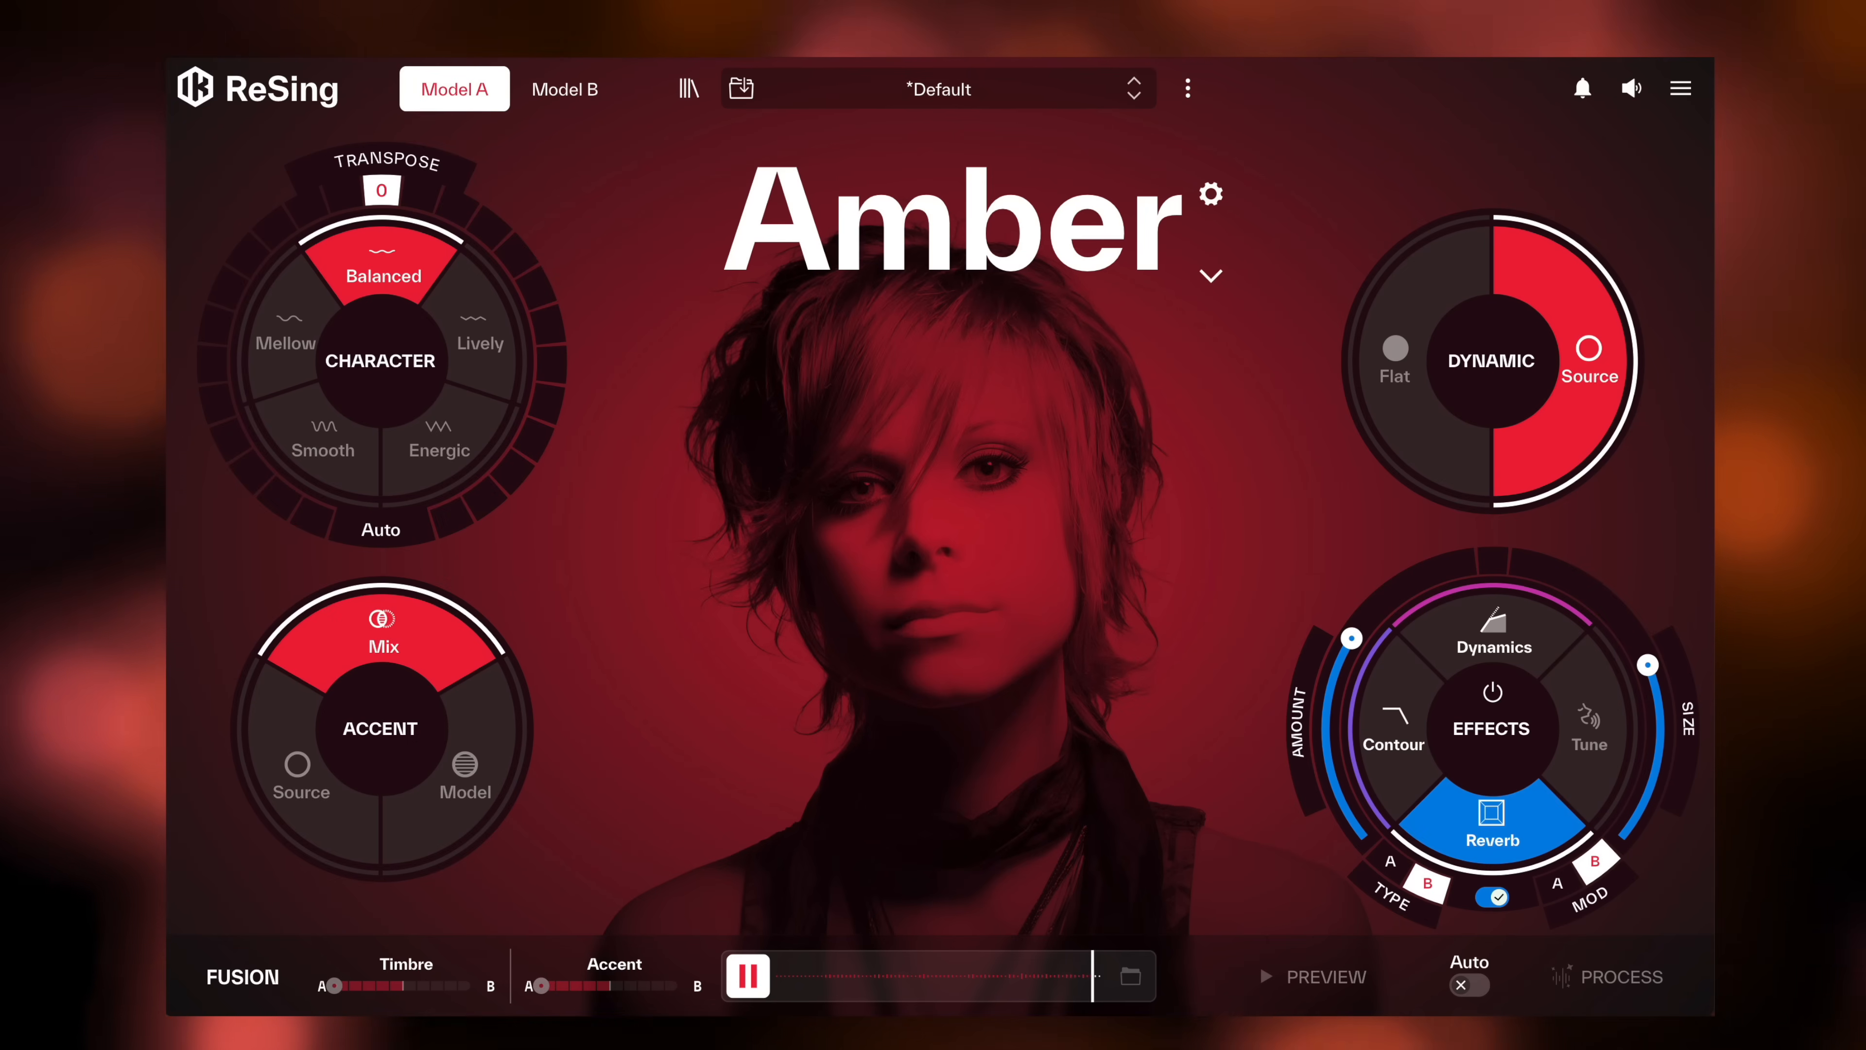
Add nine voice session WAV files to the ReSing Modeler dataset.
click(747, 975)
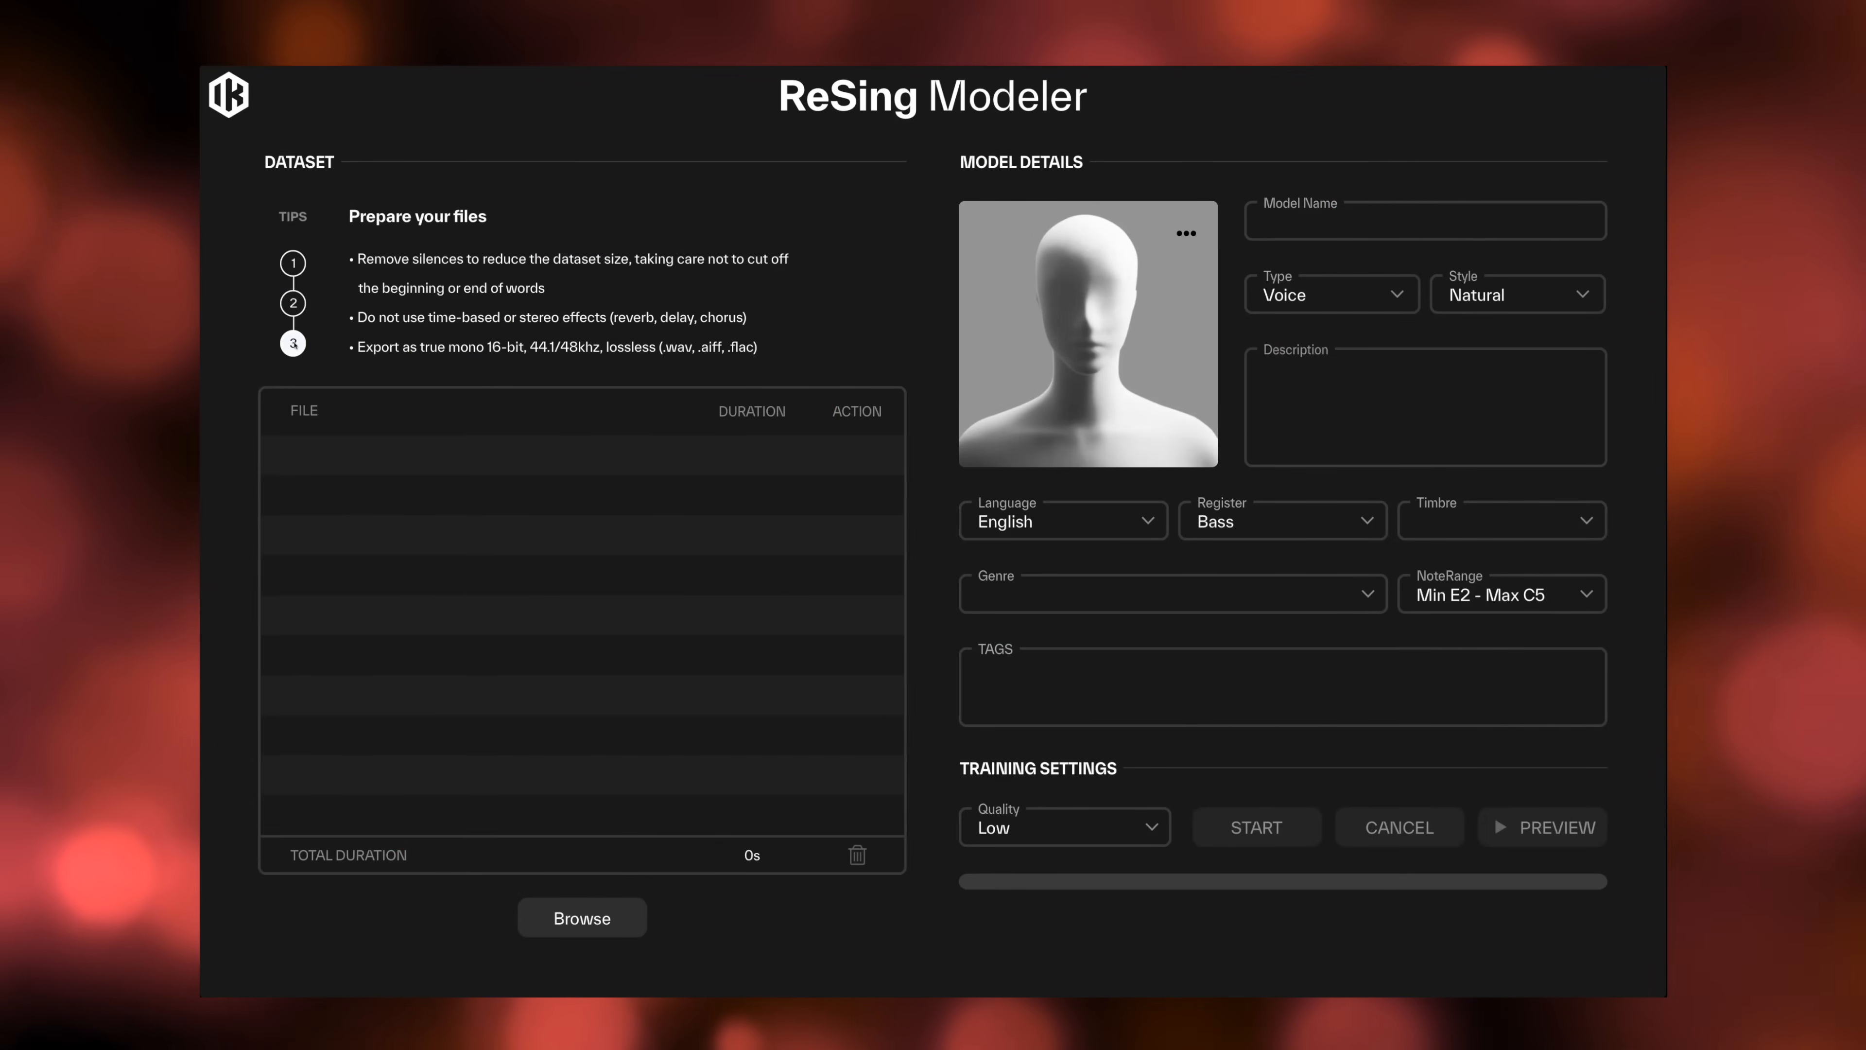
click(582, 917)
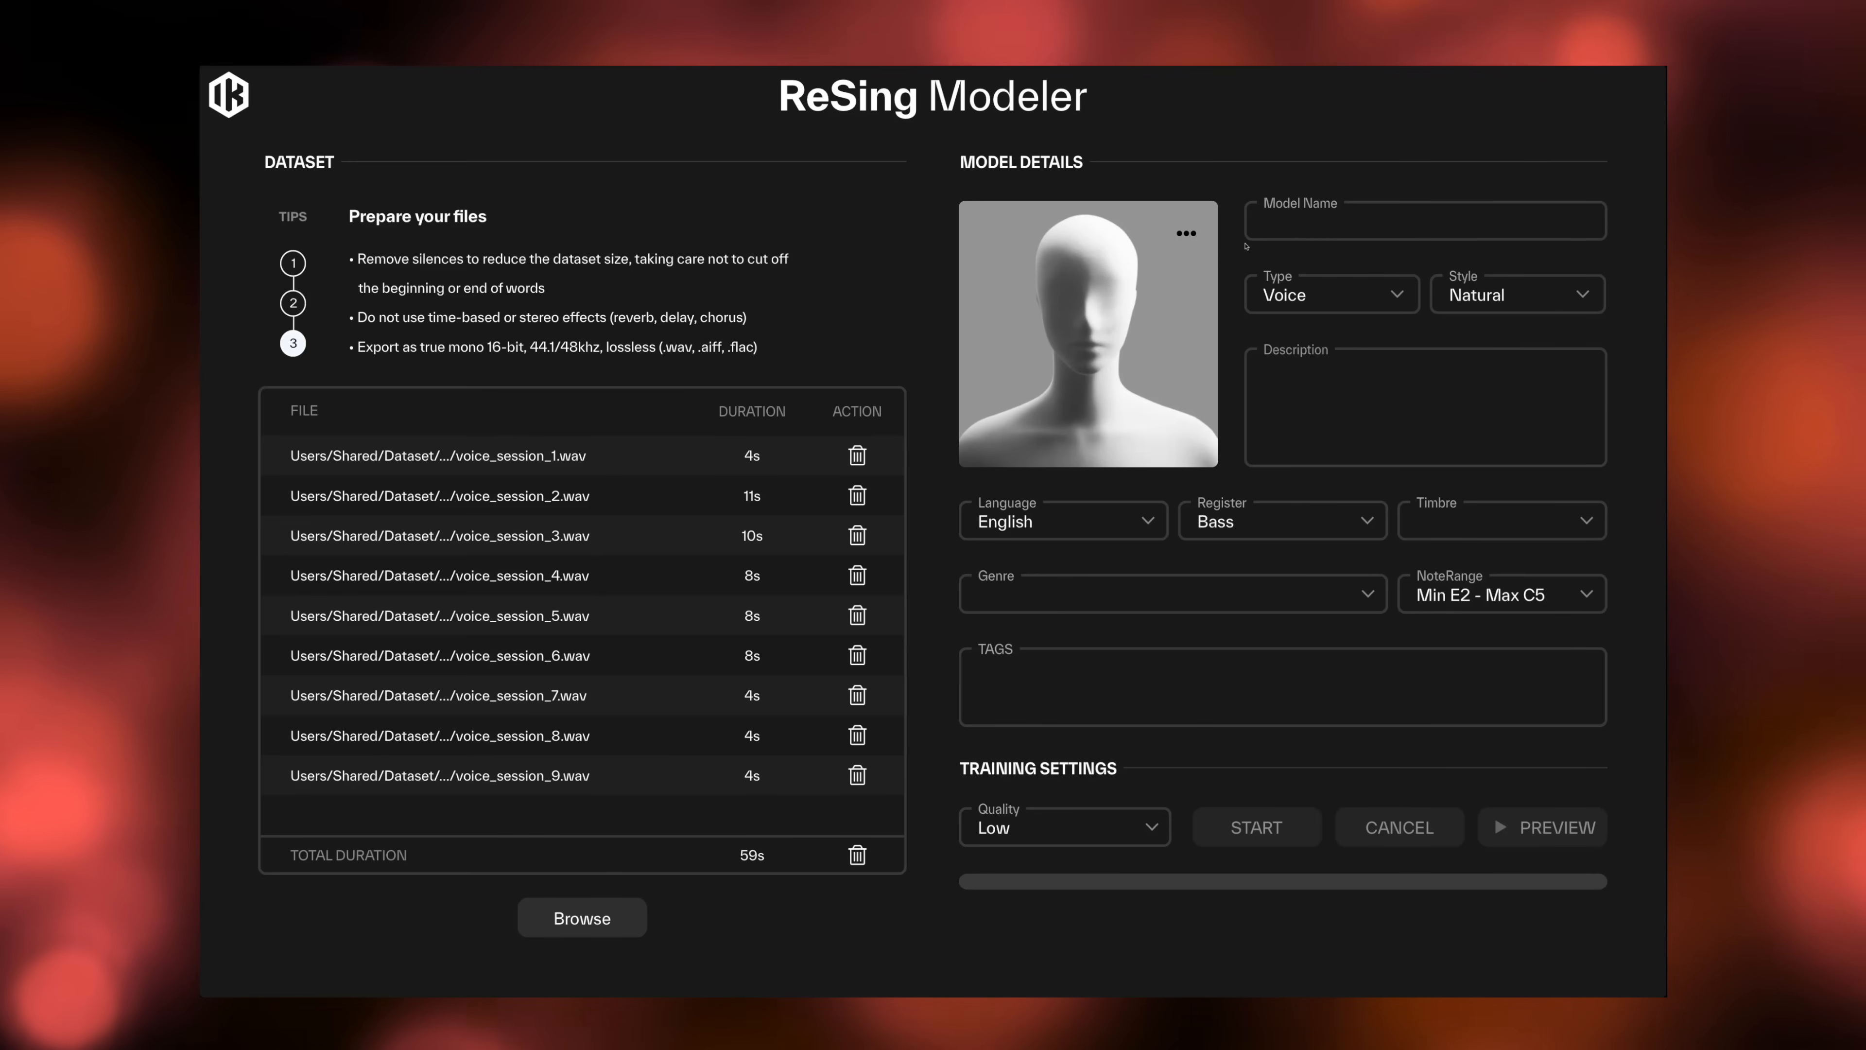